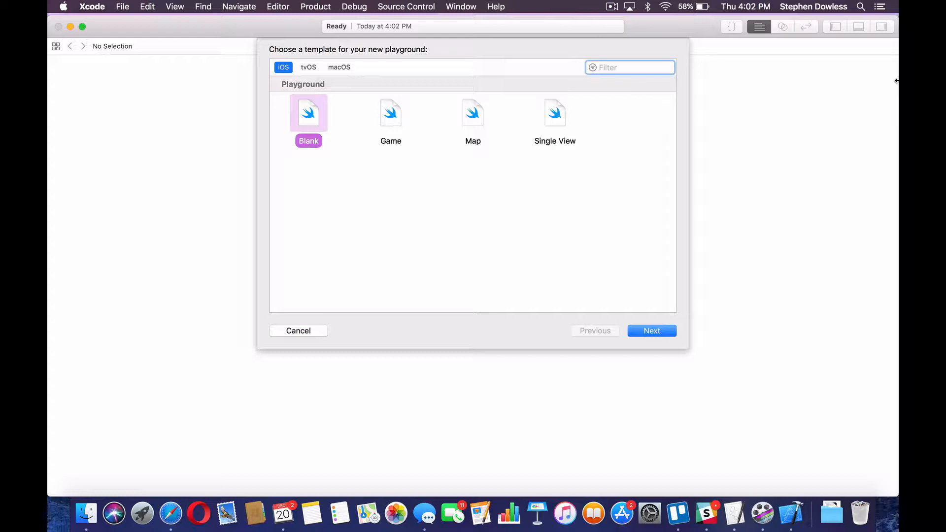
Create a blank playground named MostCommonElement on the Desktop and open it.
click(629, 67)
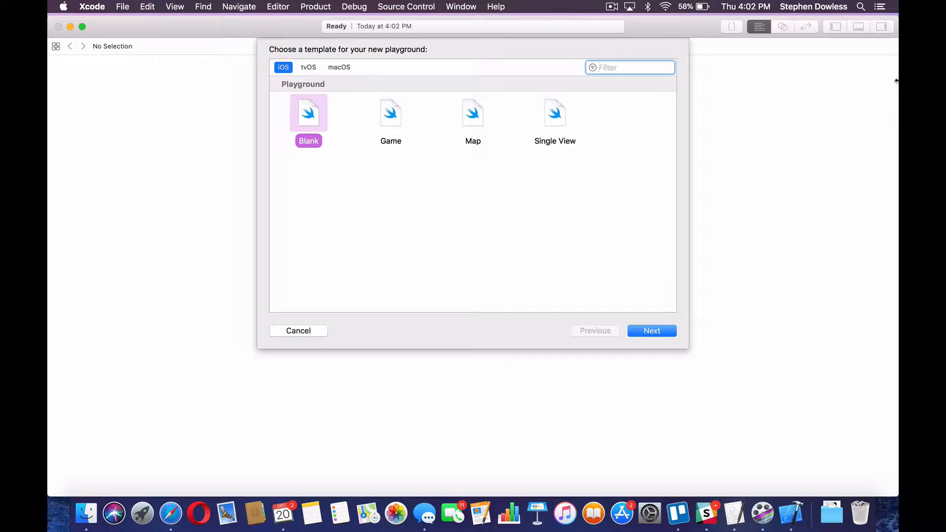
click(629, 67)
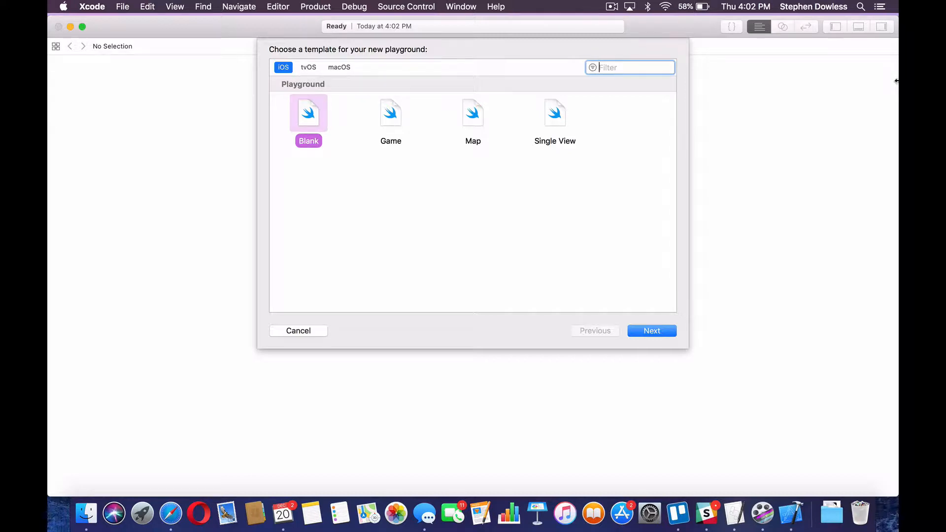
mouse_move(664, 215)
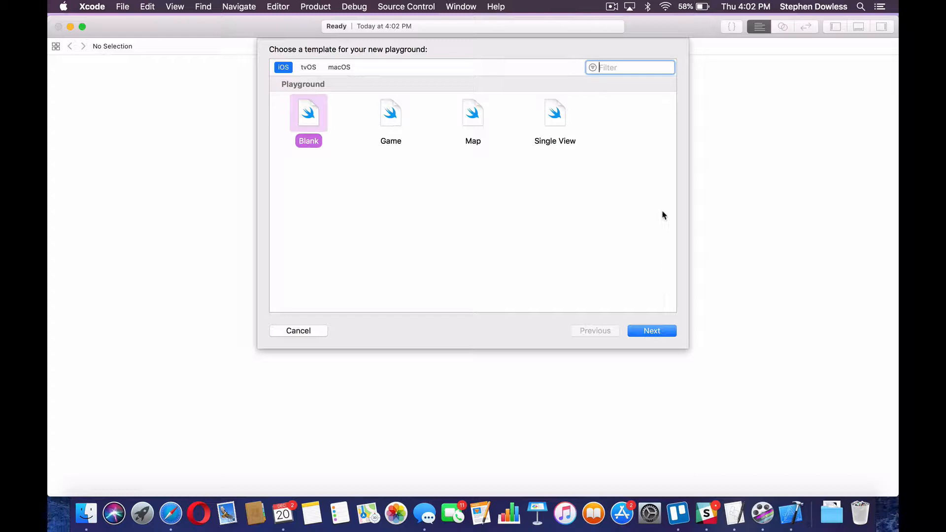
mouse_move(313, 104)
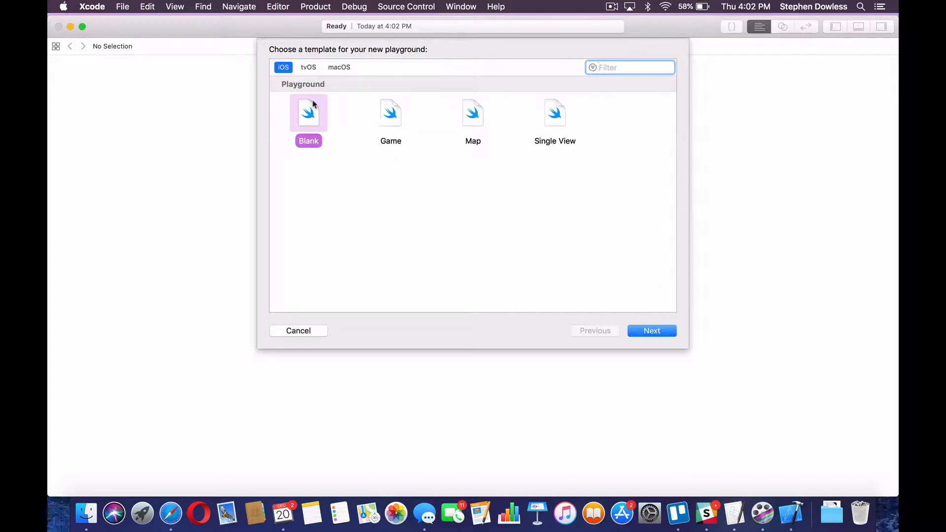
click(652, 331)
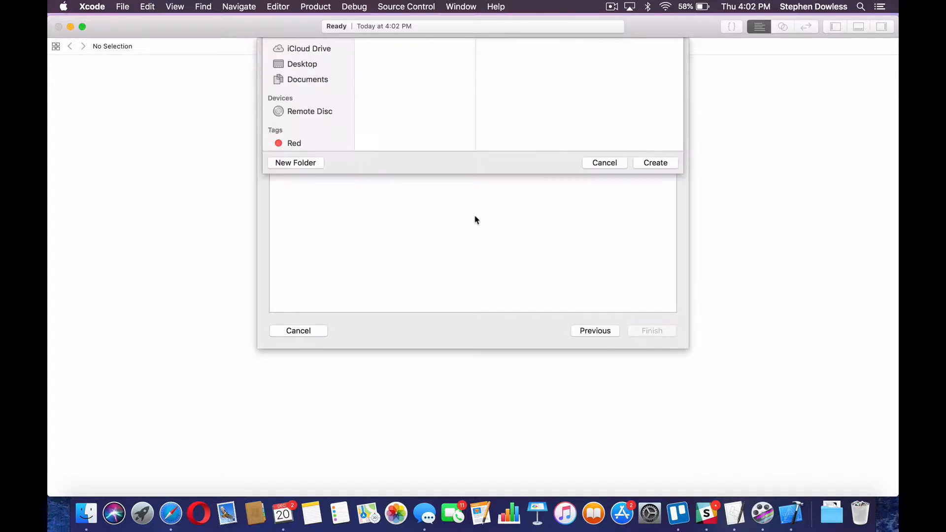
text(MostC)
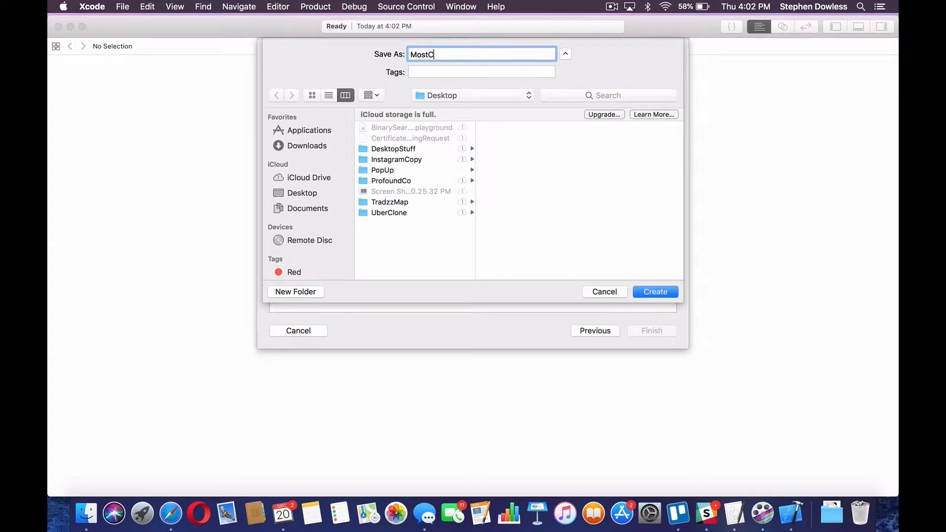
text(ommonElement)
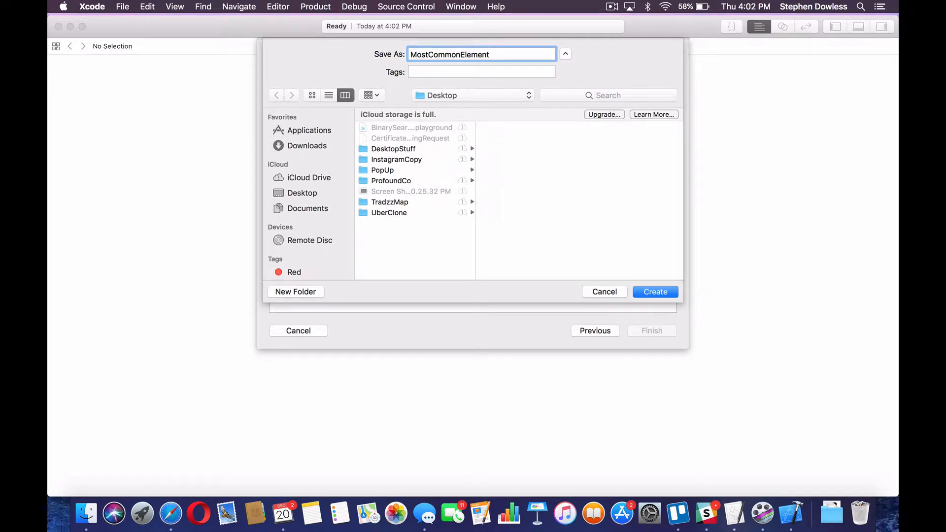
click(656, 292)
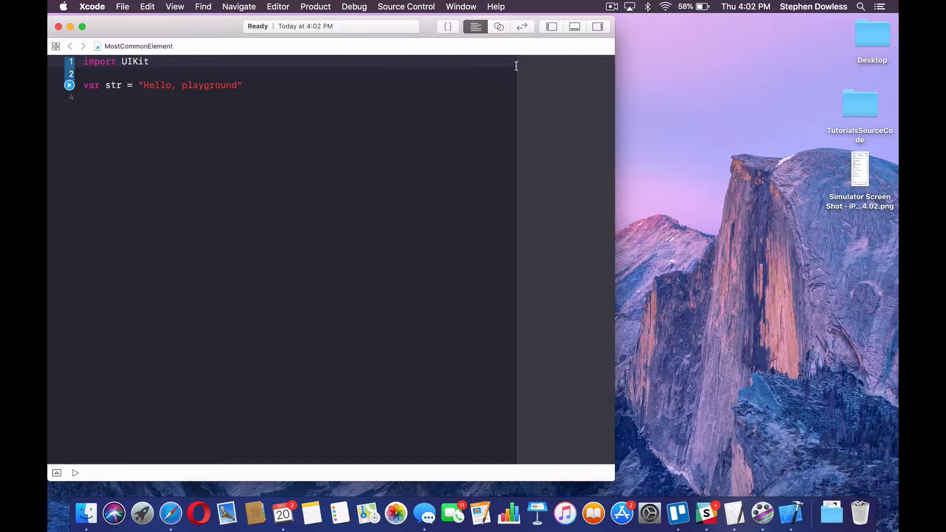
Replace the starter code with a colors array and an empty func mostCommonElement(inArray array: [String]) -> String? { }.
click(76, 473)
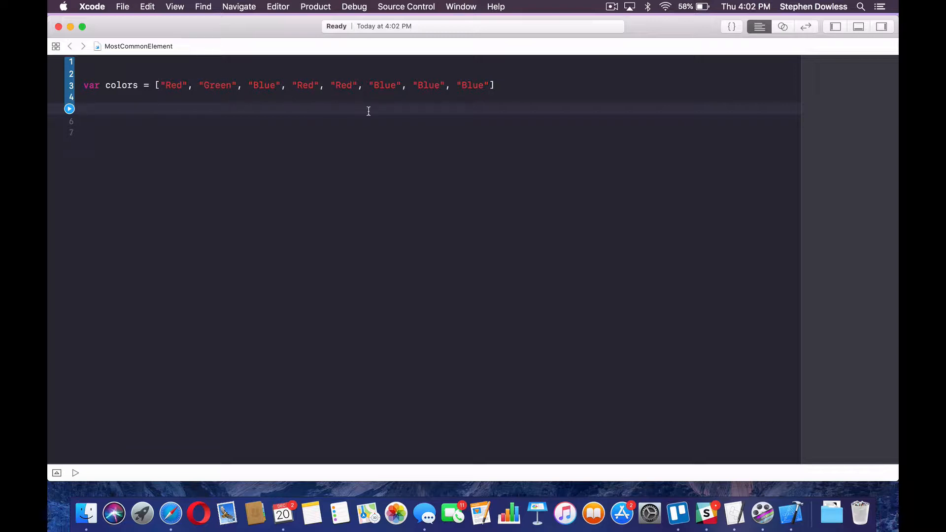
text(func mo)
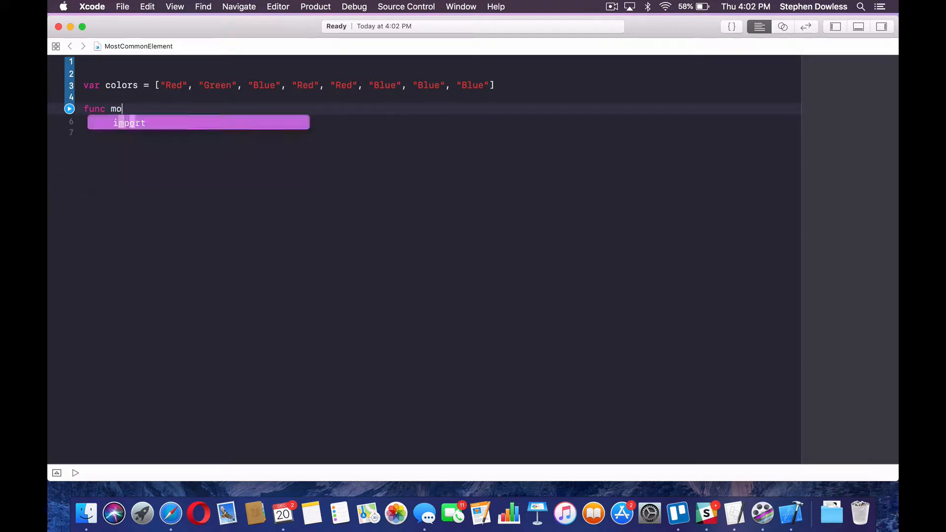
text(stCommonElemen)
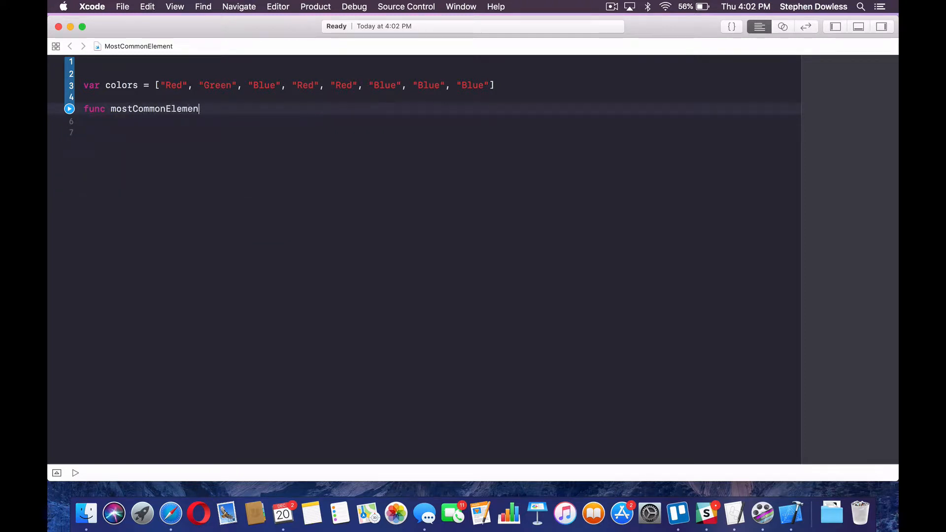
text(t(inA)
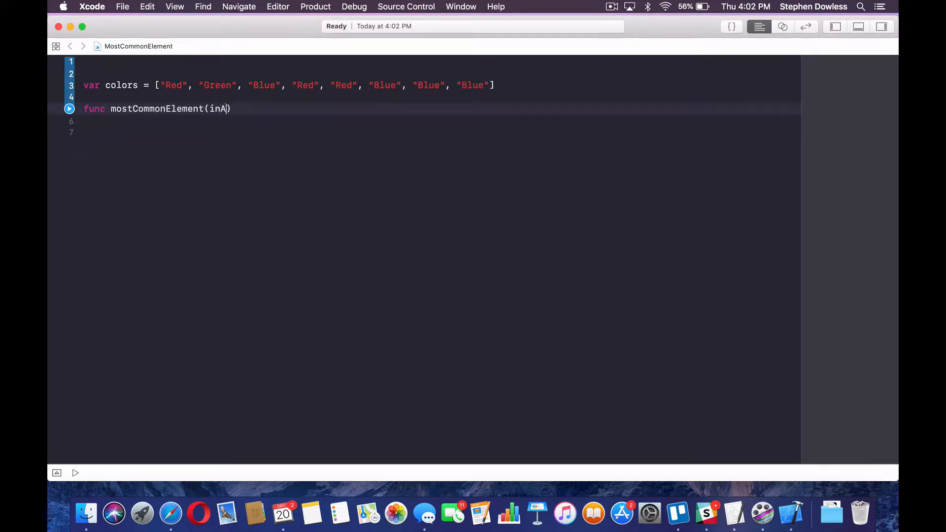
text(rray array;)
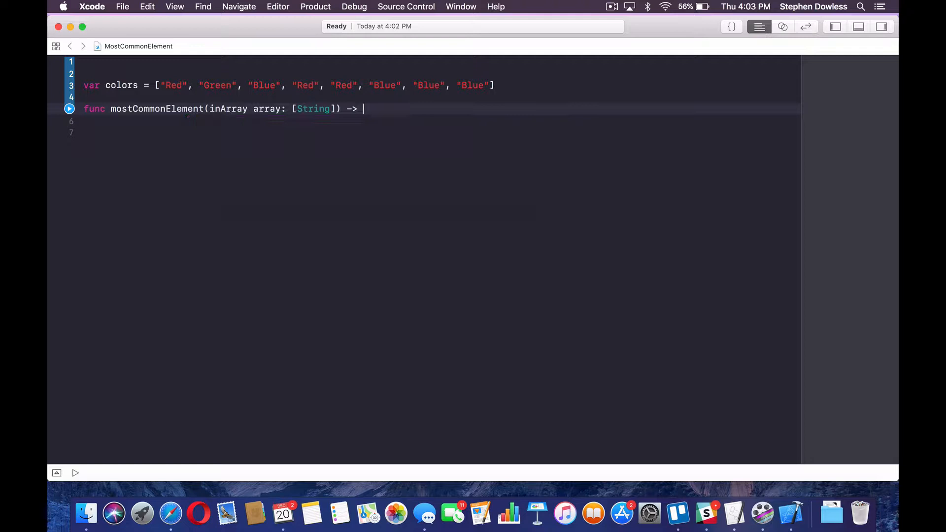
text(String?)
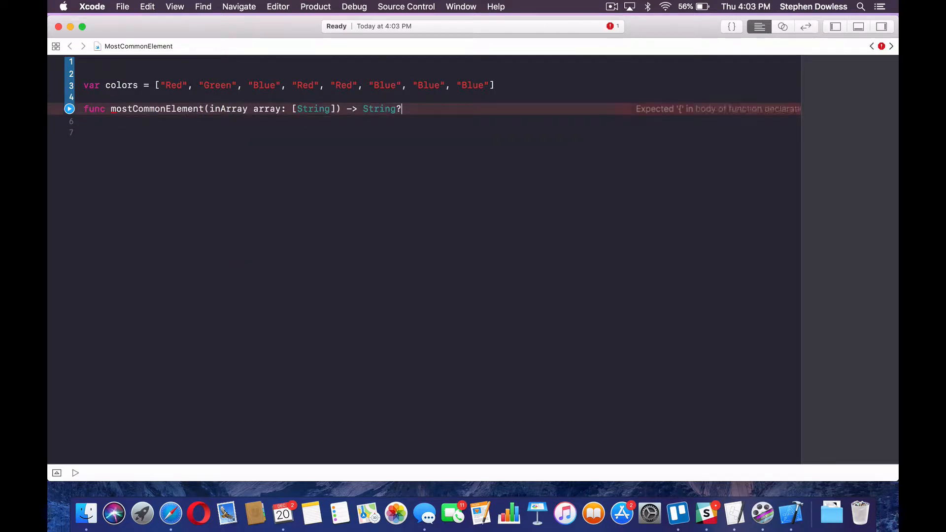
text({)
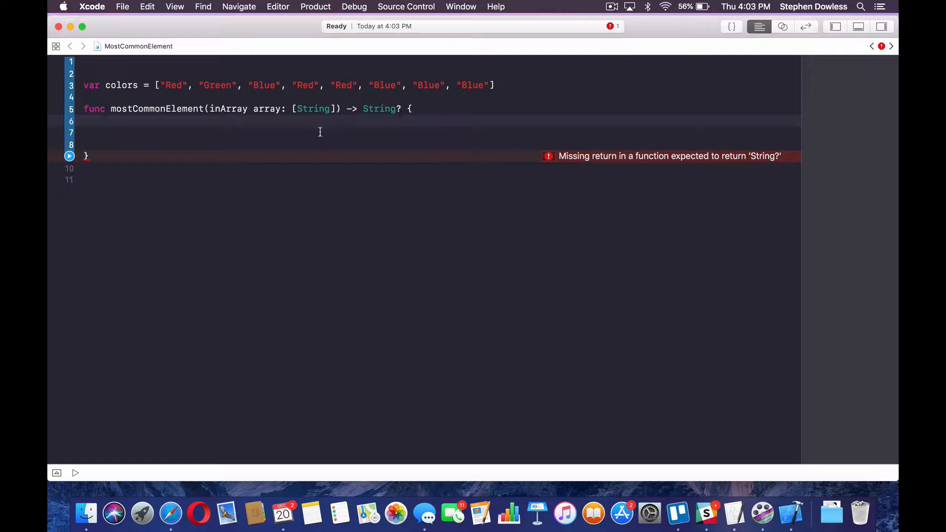
Declare var result: String? inside the function and return it.
text(var result: String?)
text(return result)
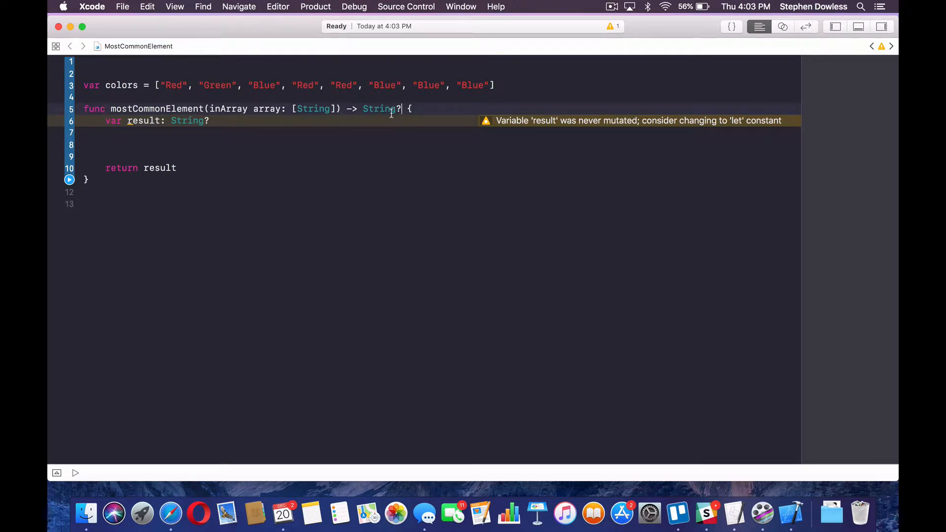
mouse_move(387, 118)
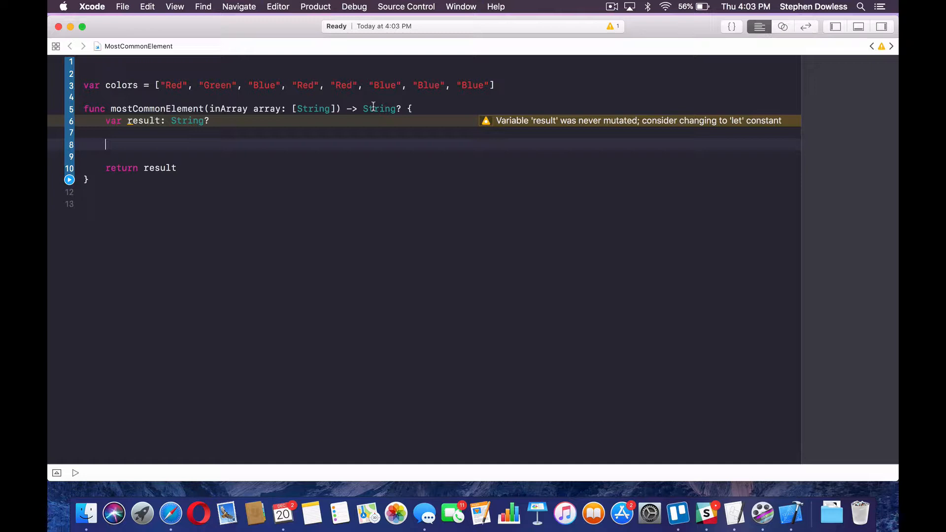
Add array.forEach { (element) in print("Color is \(element)") } inside the function.
text(a)
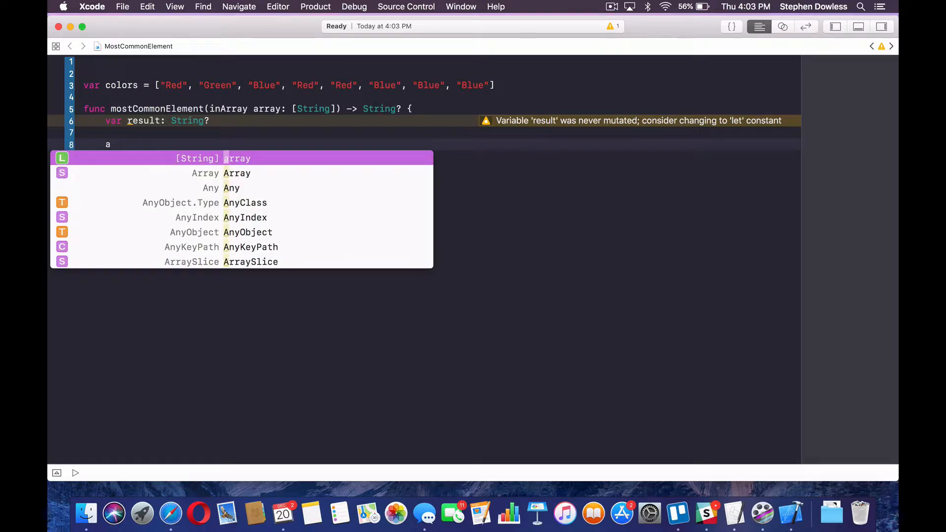
text(rray.forEach { (String) in)
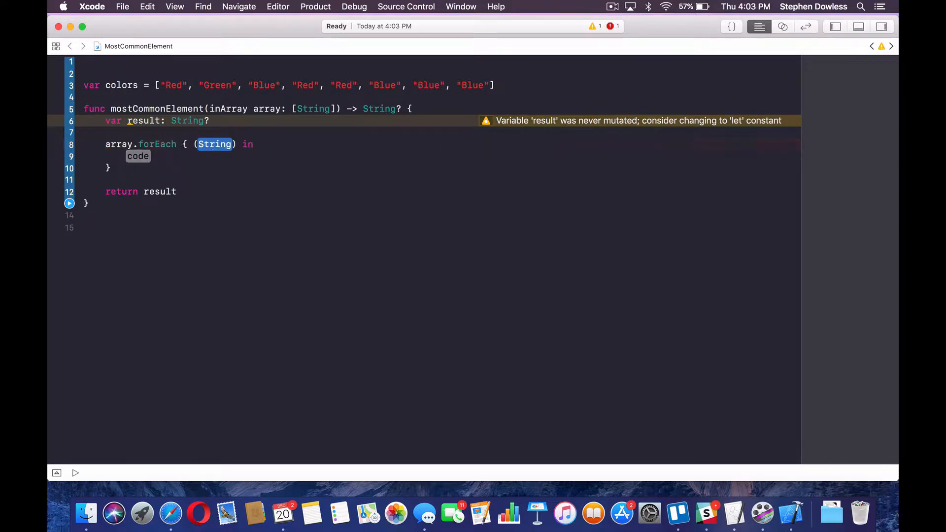
text(eleme)
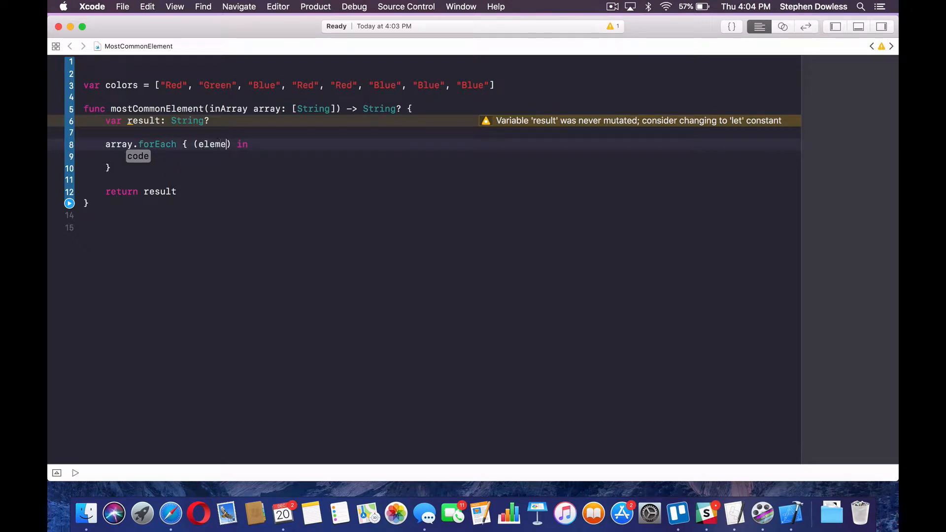
text(print("Color is \(element)
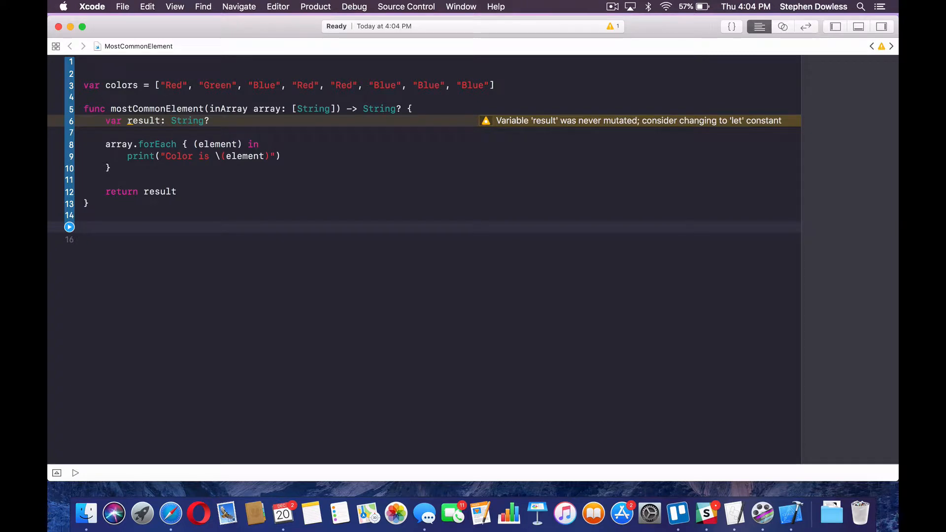
Call mostCommonElement(inArray: colors) and run the playground to see eight prints.
text(most)
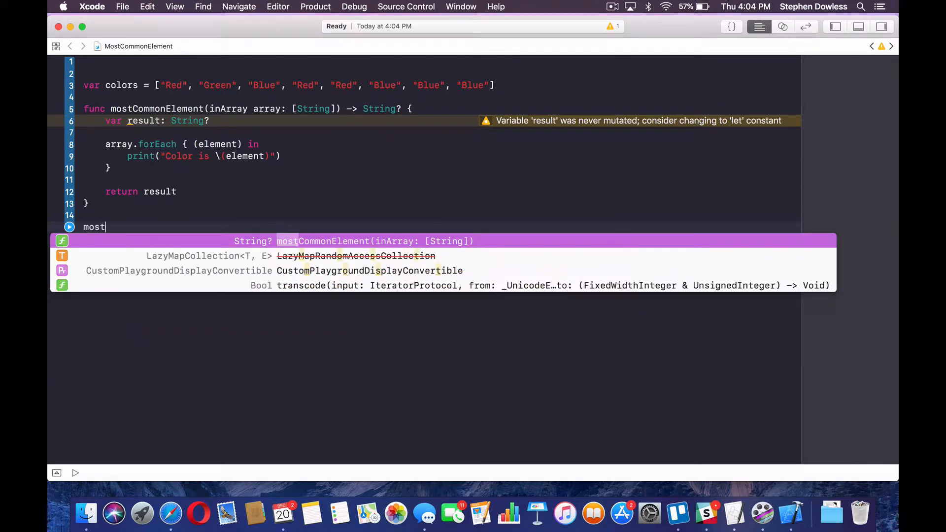
text(CommonElement(inArray: color)
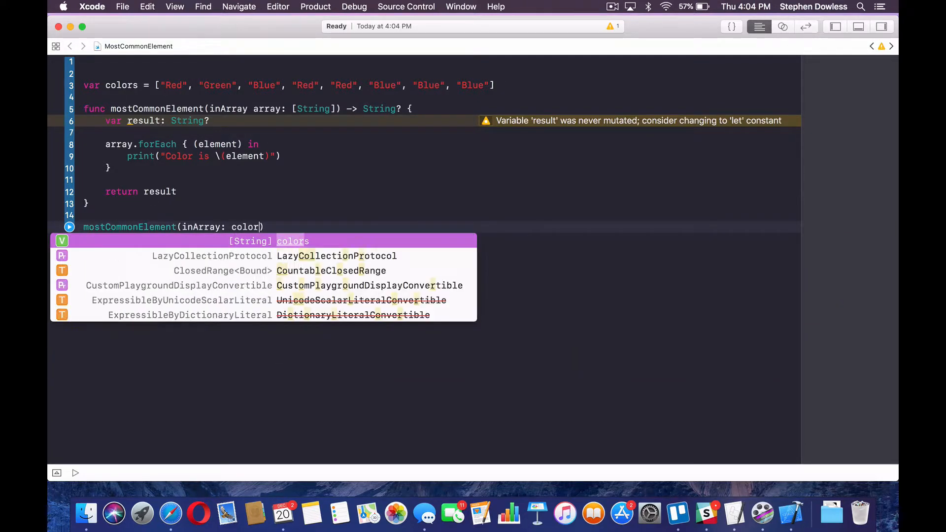
key(return)
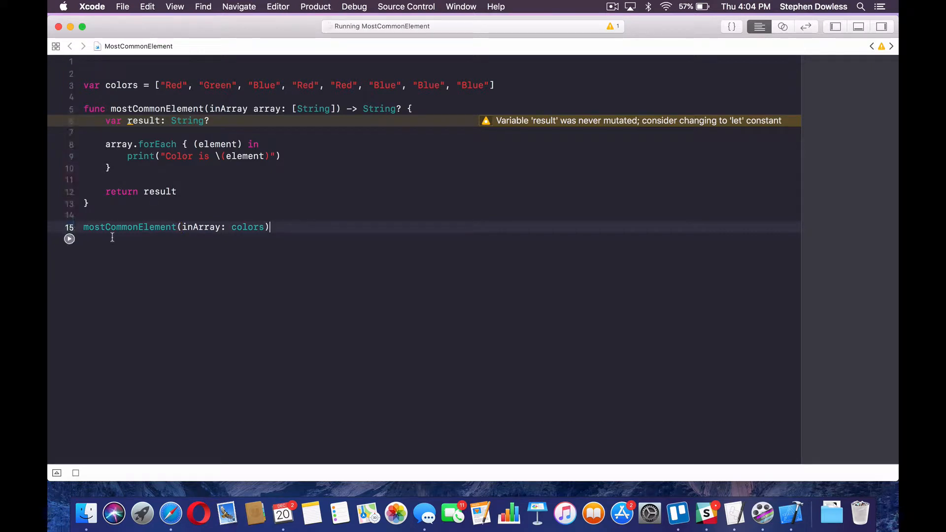
click(69, 239)
text(var)
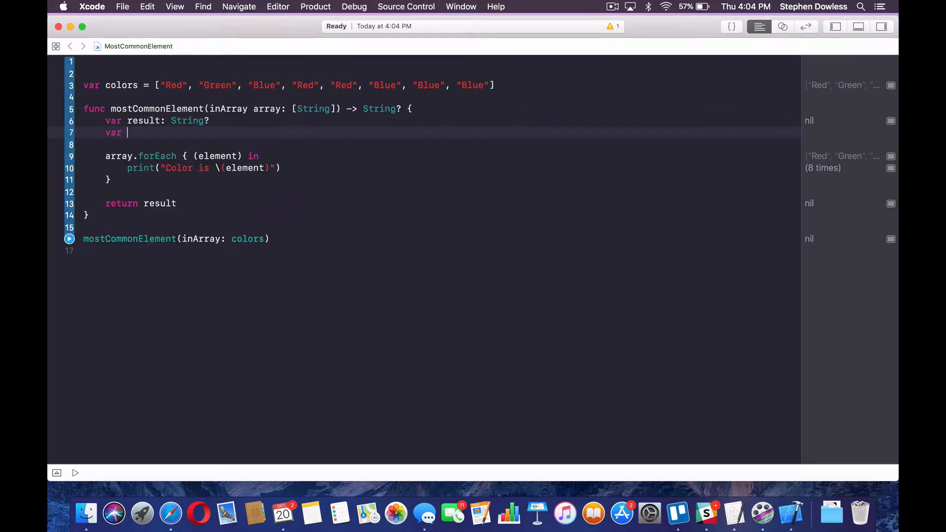
Declare var dictionary = [String: Int]() and clear the print line out of the forEach body.
text(dictionary)
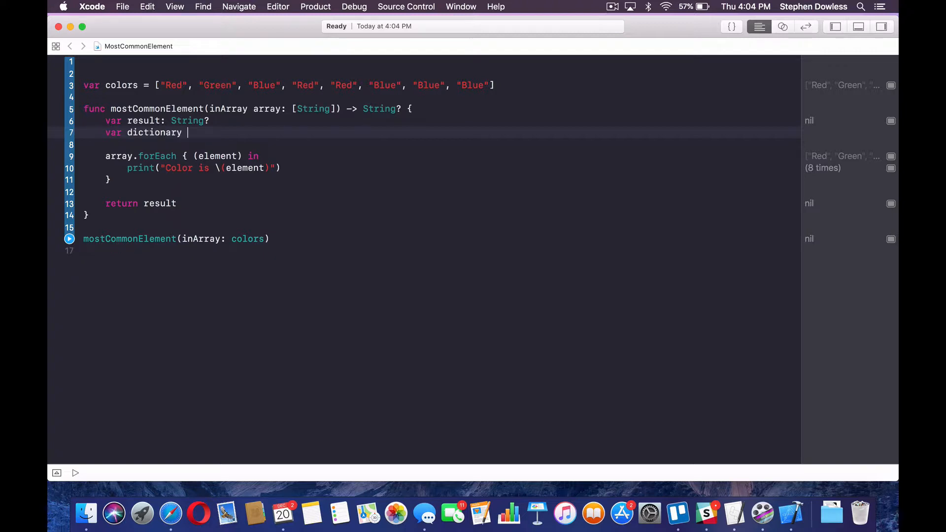
text(= [S)
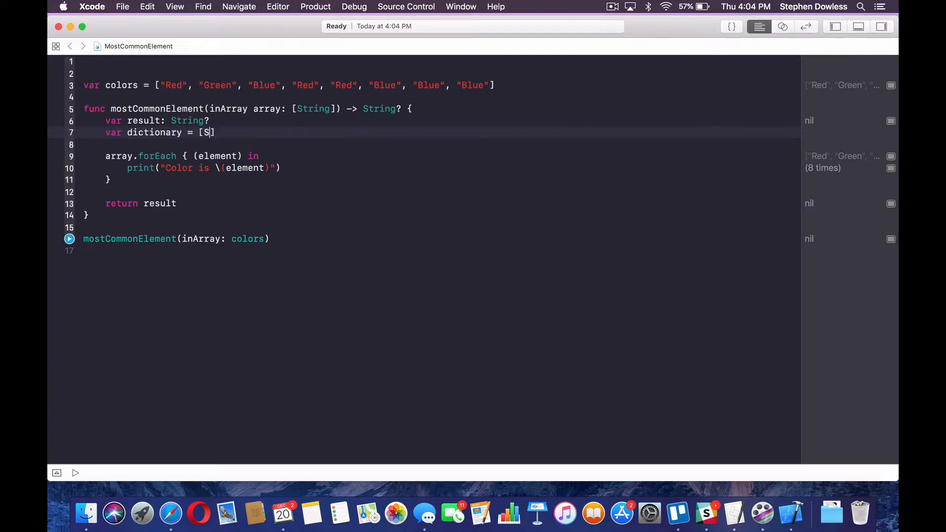
text(tring: Int)
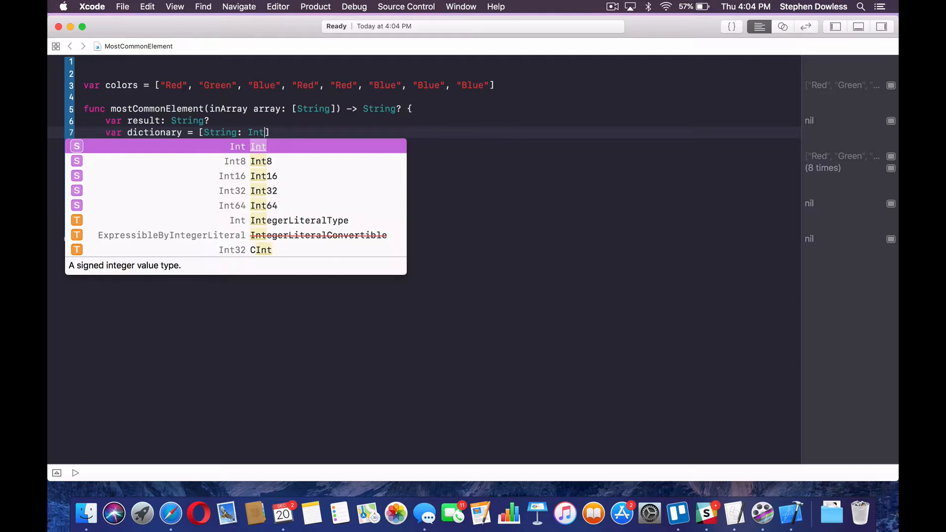
key(Escape)
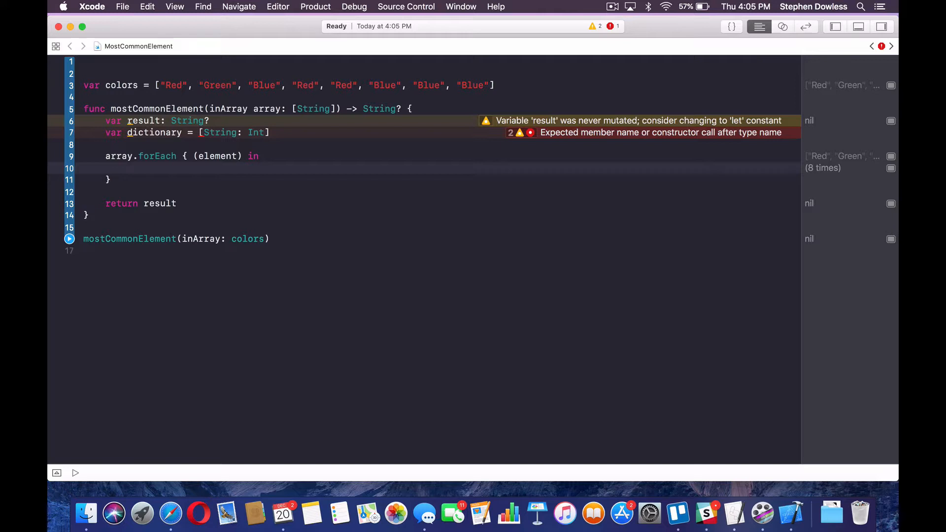
text(())
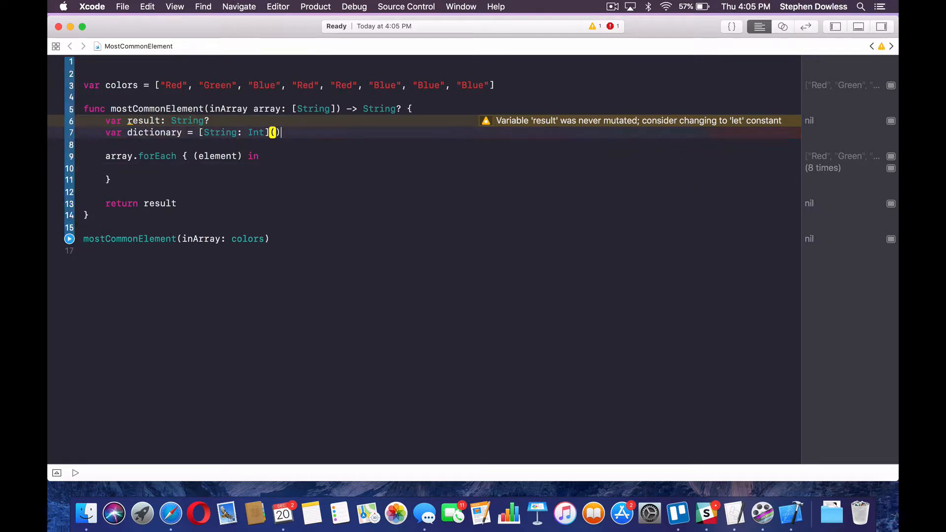
key(return)
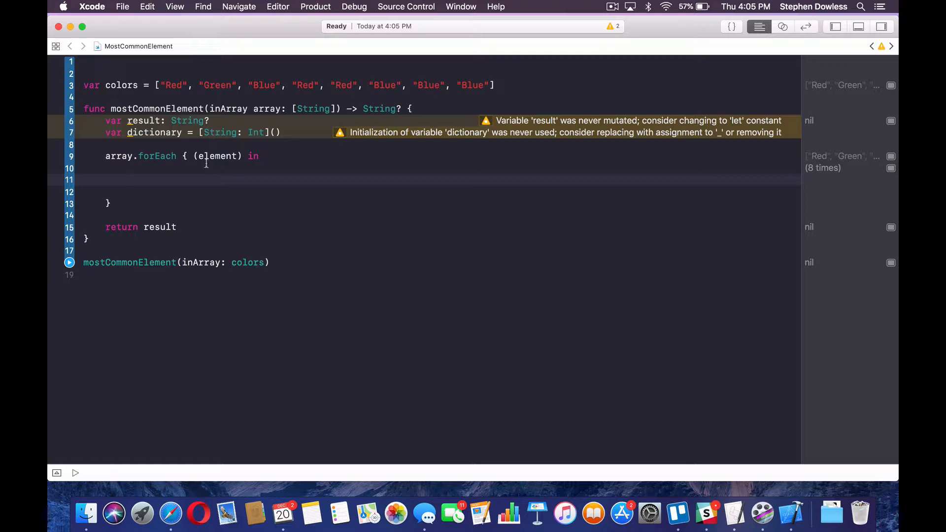
Add if let count = dictionary[element] { } else { } inside the forEach loop.
text(if let count =)
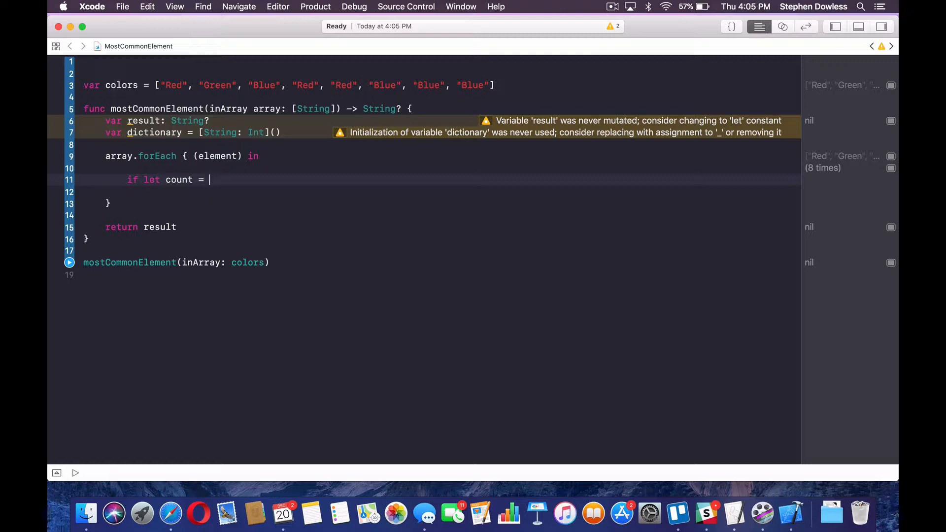
text(dictionary)
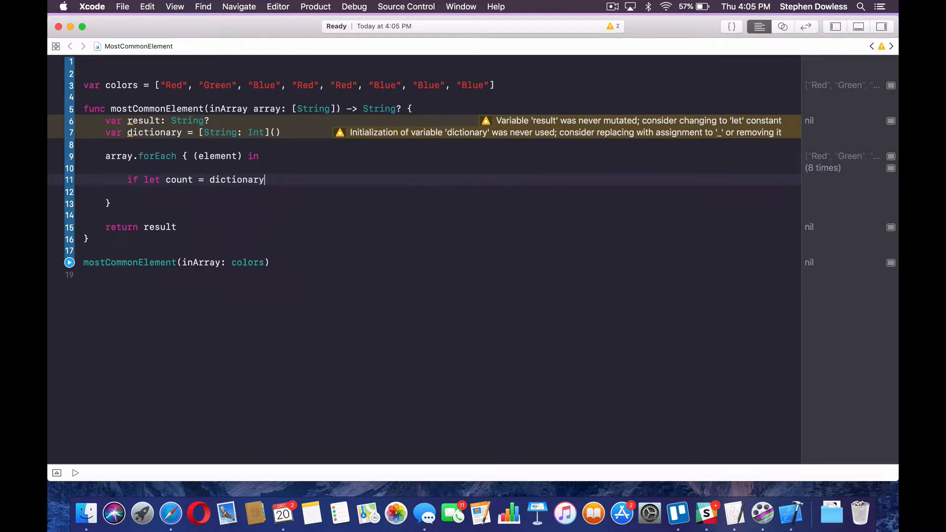
text([el)
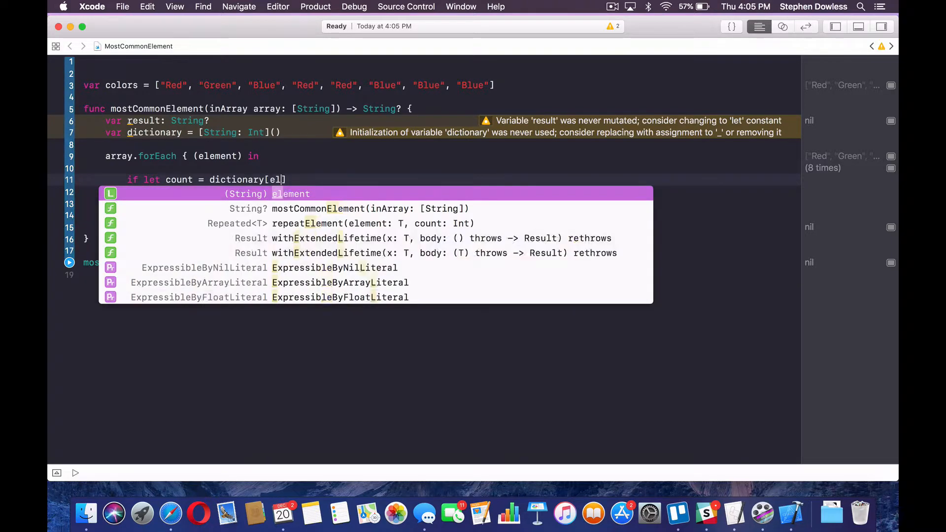
key(Return)
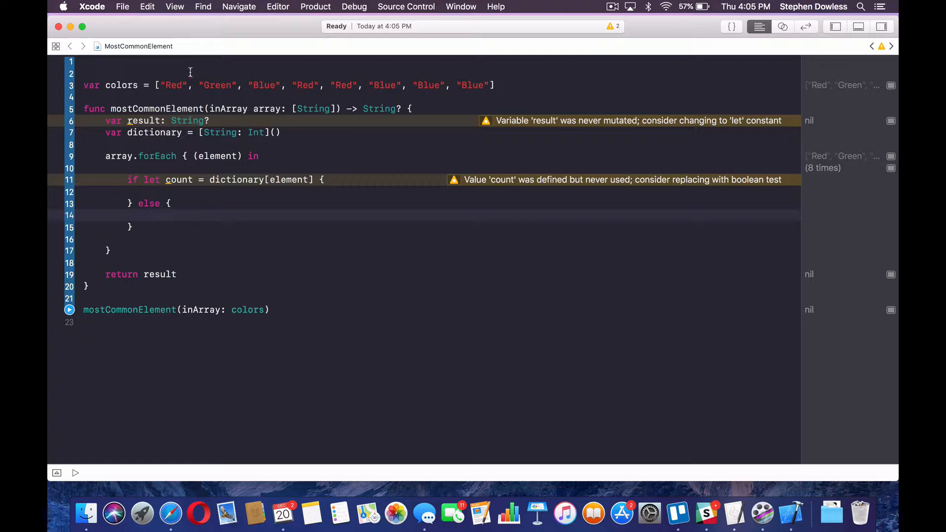
double_click(173, 85)
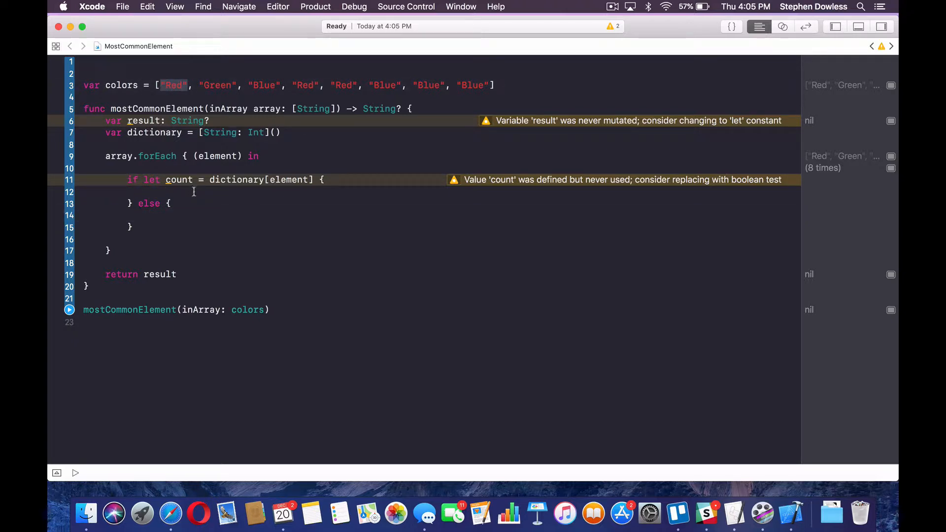
click(312, 179)
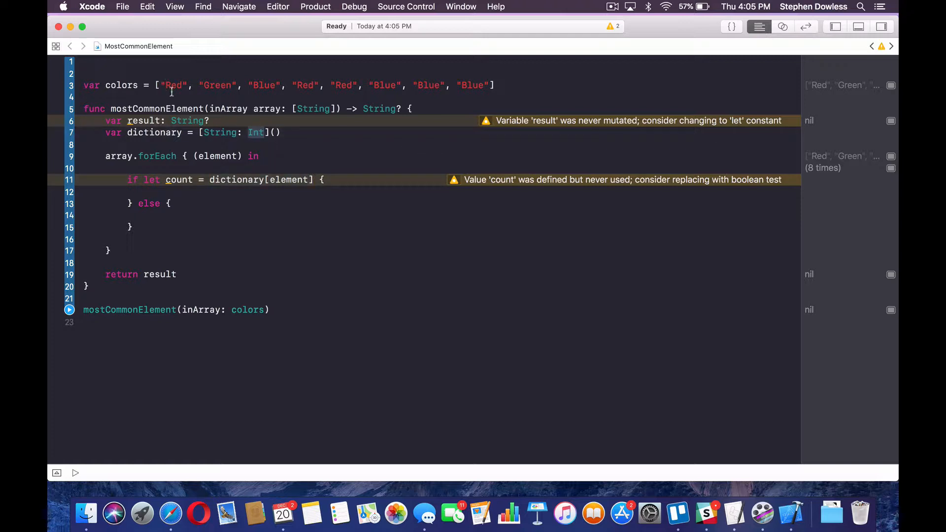
mouse_move(227, 168)
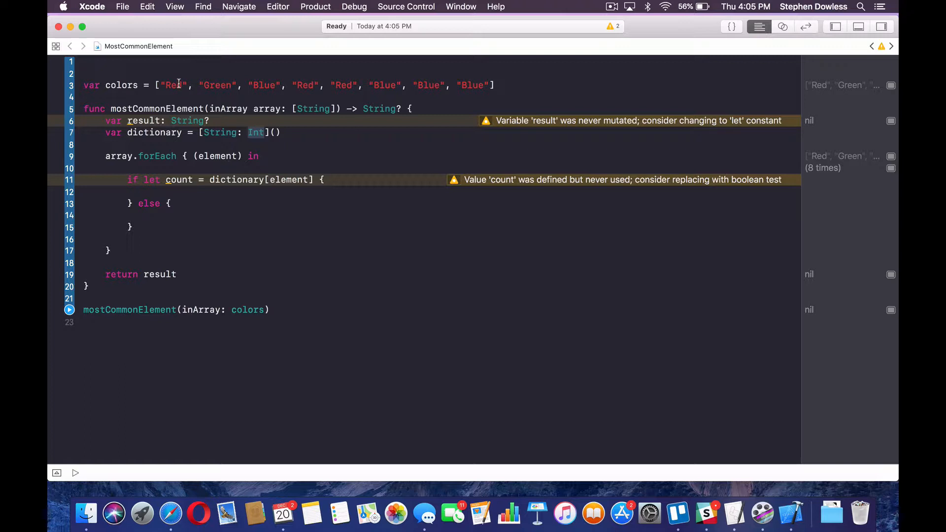
mouse_move(171, 203)
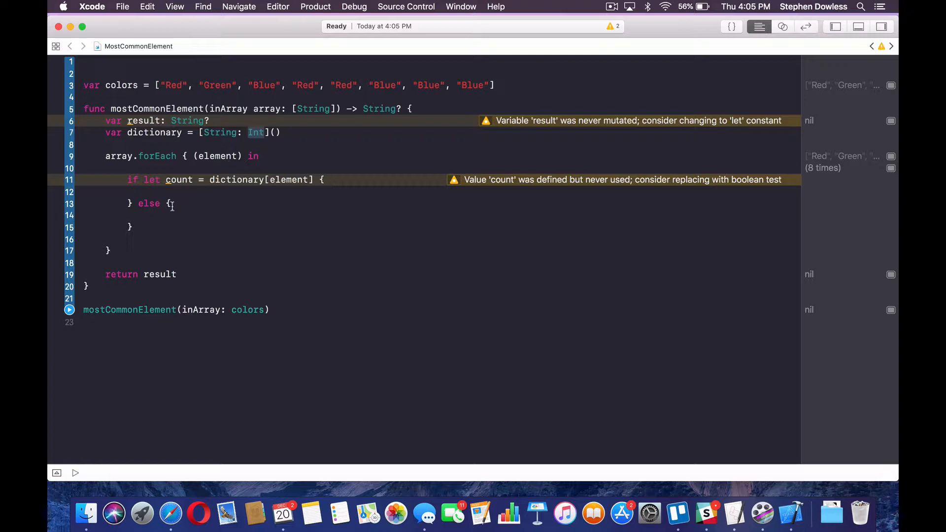
click(165, 215)
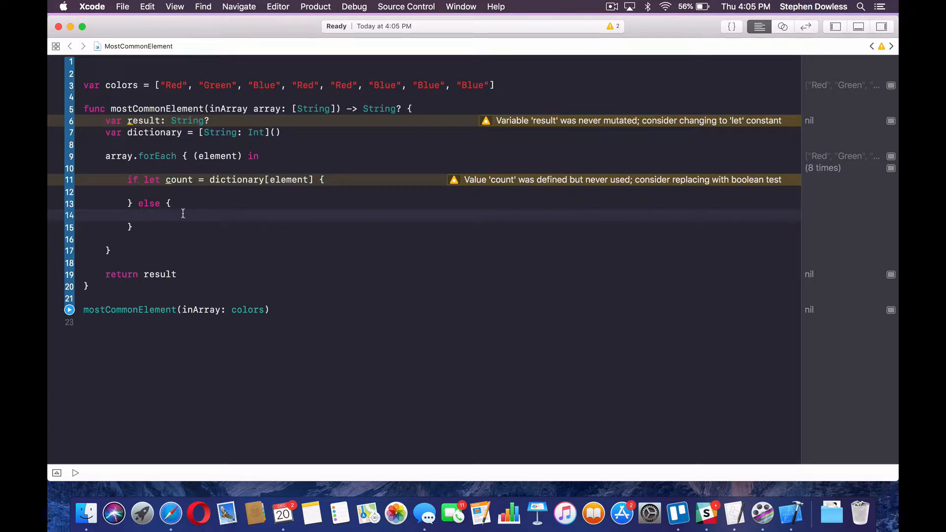
Write the comment '// set key value pair' and dictionary[element] = 1 in the else branch.
text(// s)
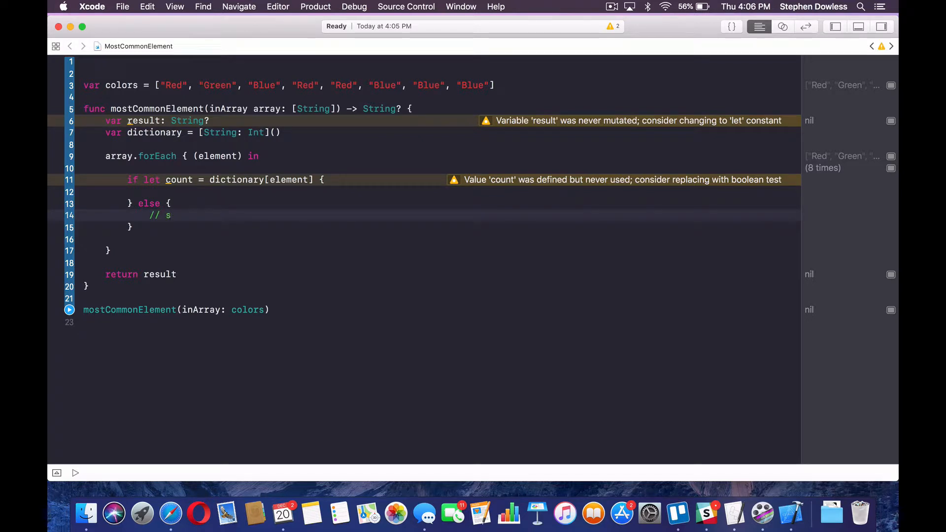
text(et)
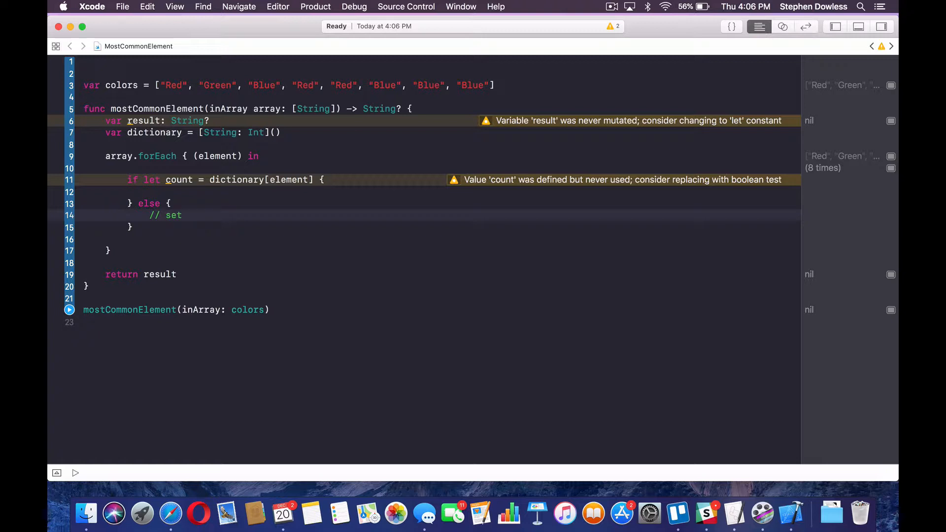
text(key value pair)
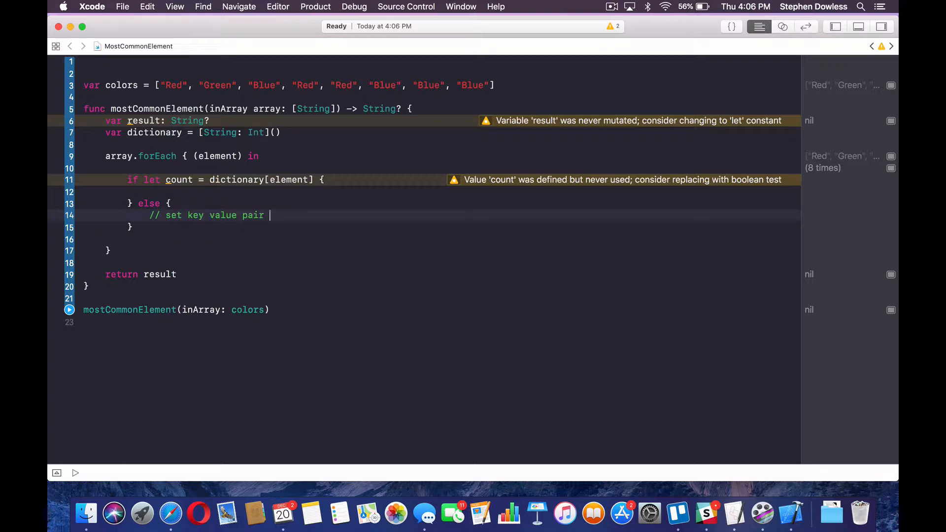
text(dictionary[element] =)
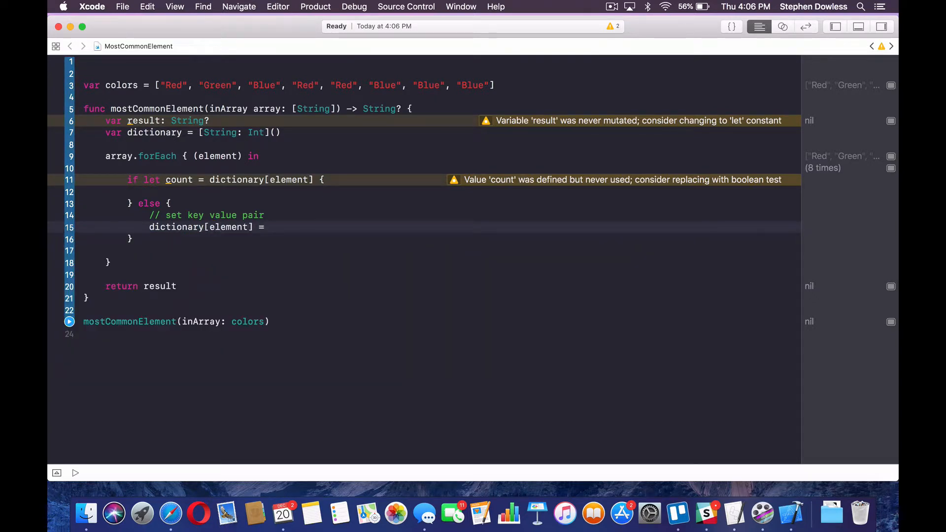
text(1)
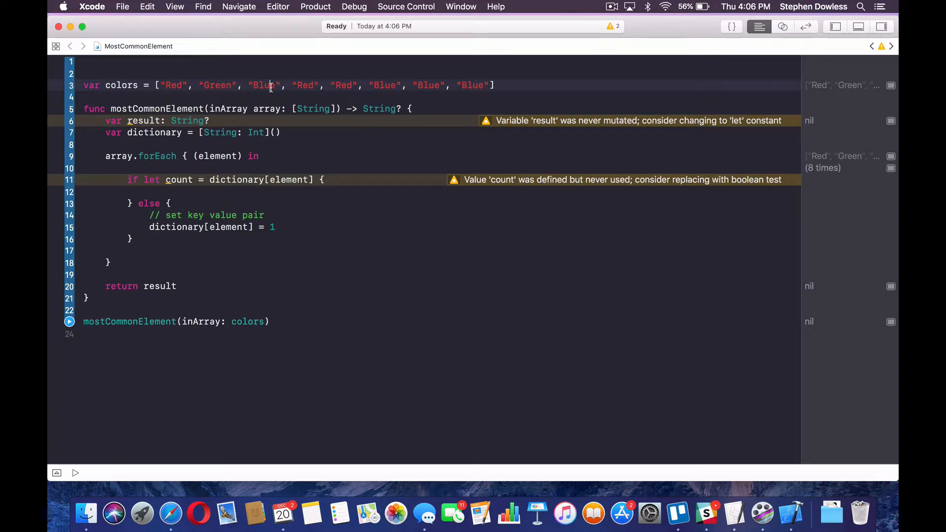
double_click(305, 85)
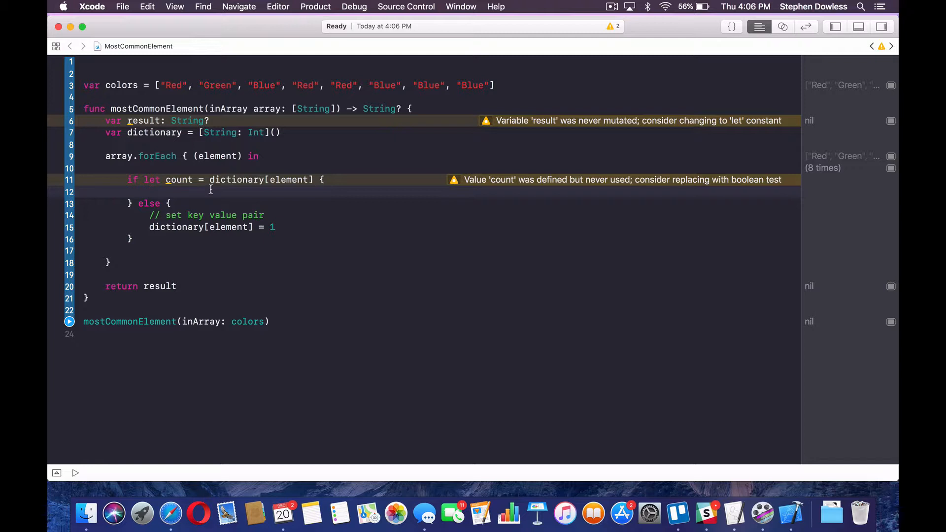
Set dictionary[element] = count + 1 in the if let branch with a blank line above it.
text(dictionary)
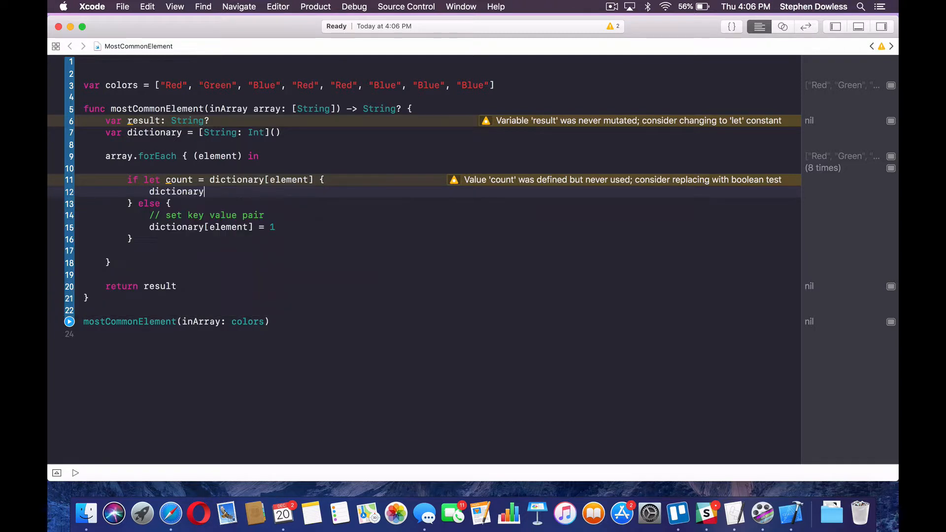
text([element] = count + 1)
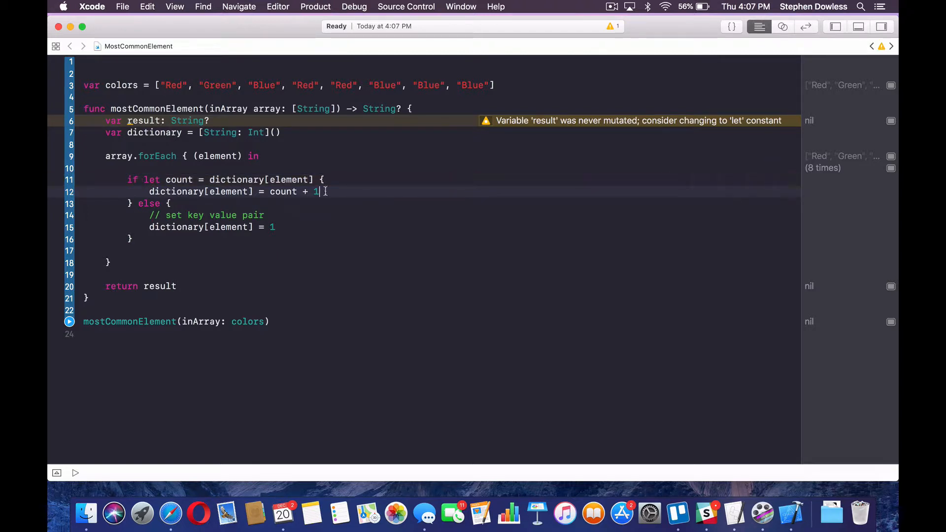
key(Return)
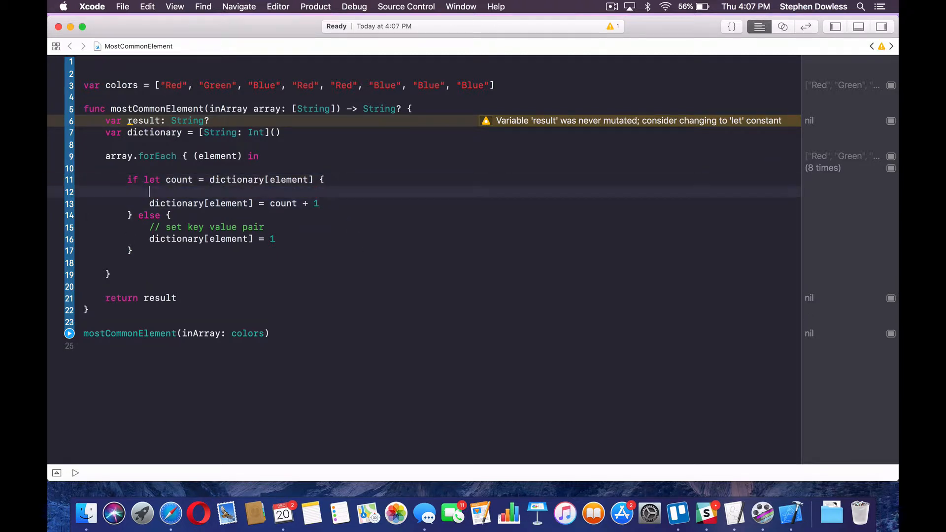
Print "Found key and incremented value by 1.." in the if branch.
text(print(")
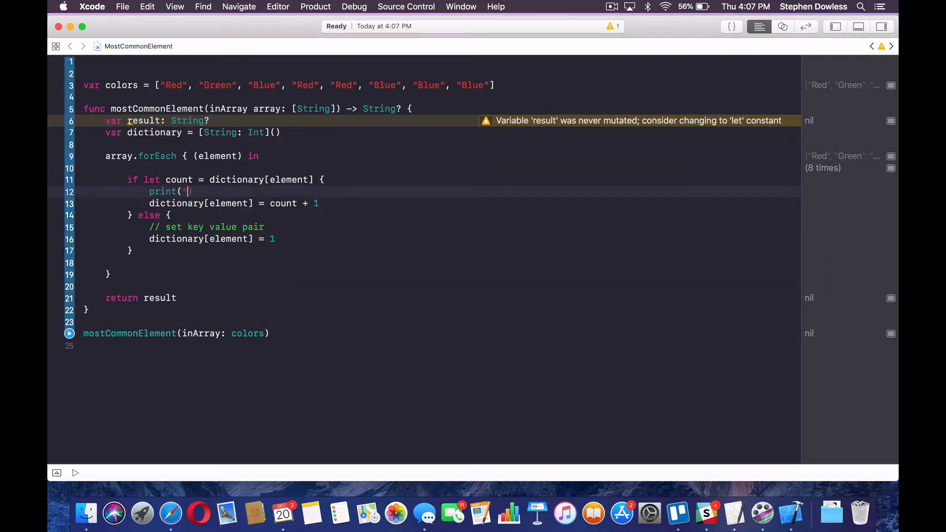
text(")
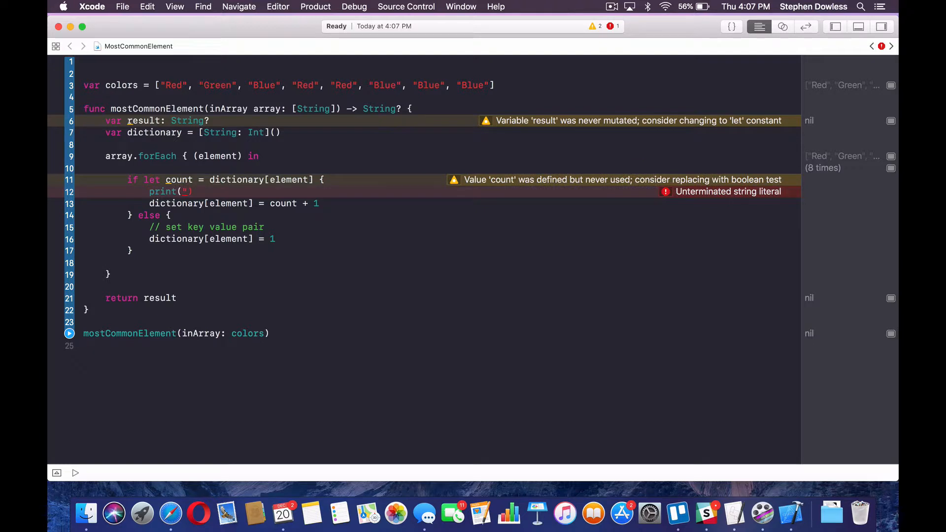
text(Found key and inc)
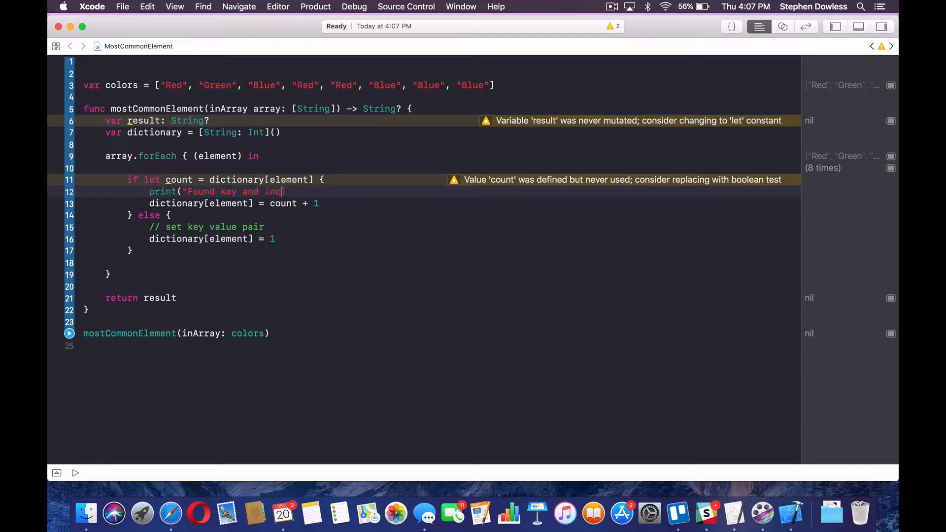
text(remented value by 1..)
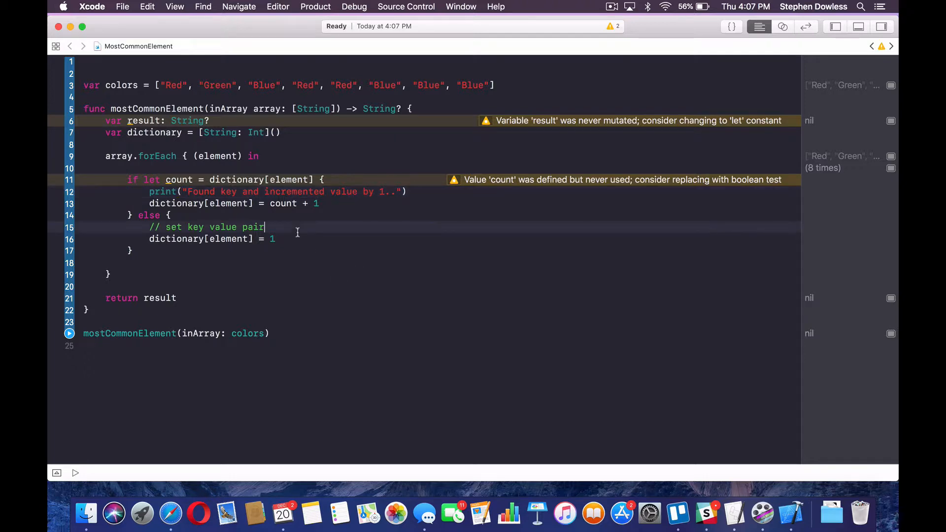
Print "Set key and value in dictionary.." in the else branch.
text(print()
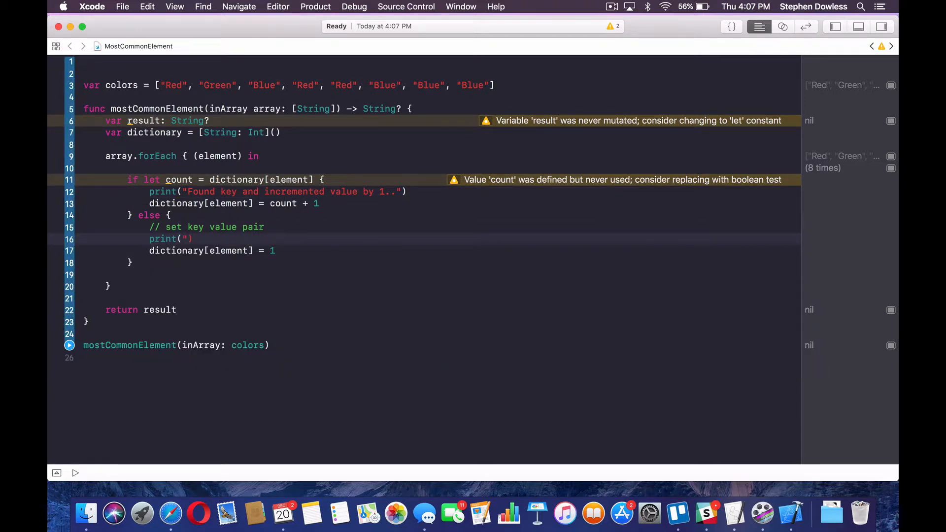
text(Set key and value in dictiona)
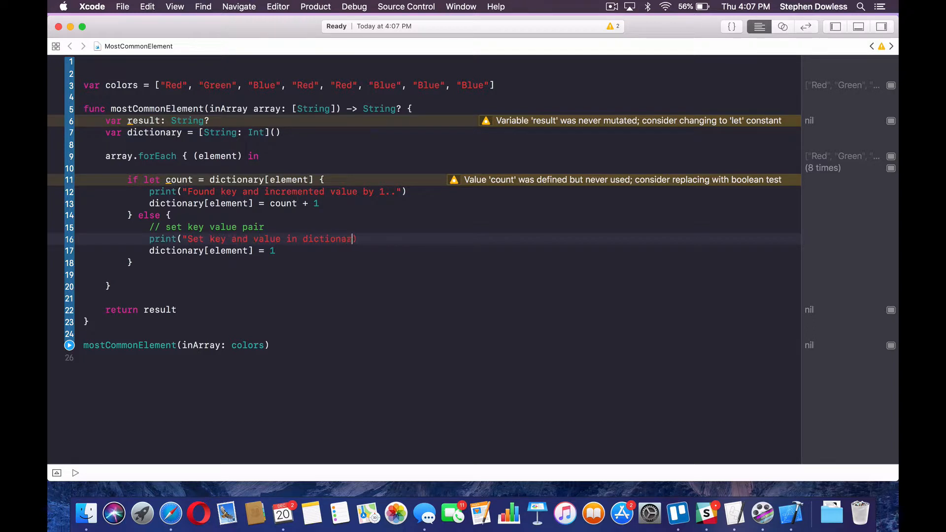
text(ry,)
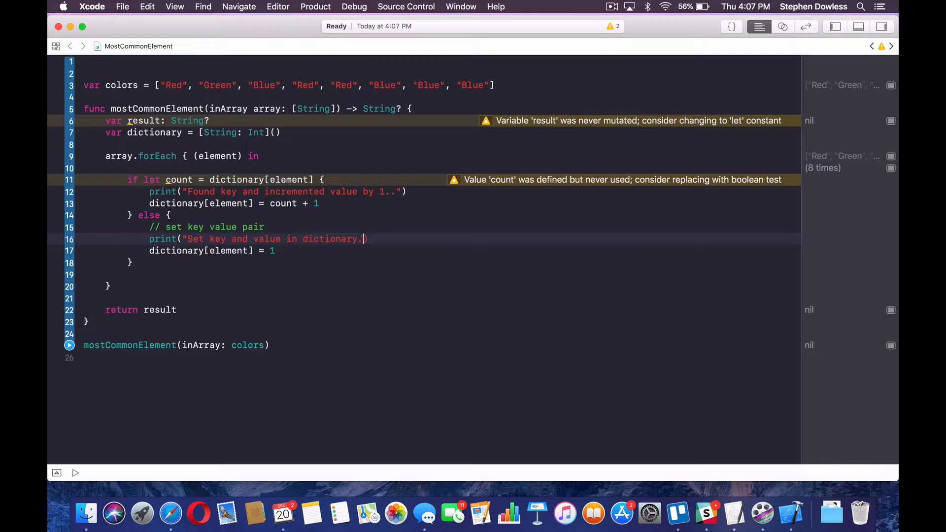
text(..)
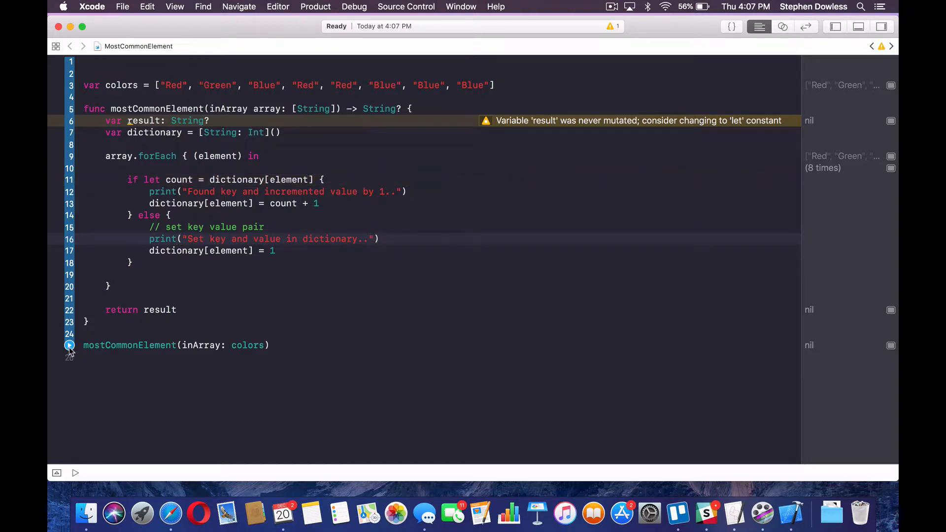
Run the playground so the console shows three Set key and five Found key messages.
click(69, 345)
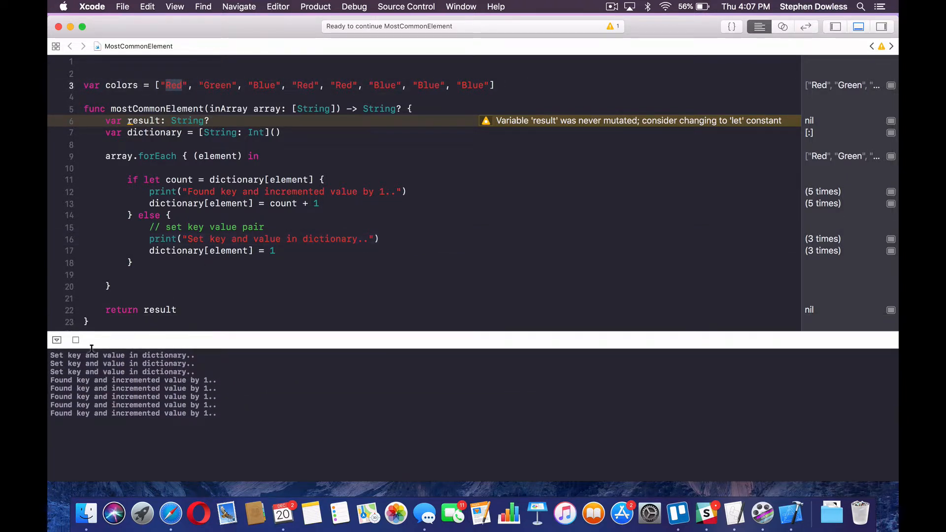
mouse_move(171, 349)
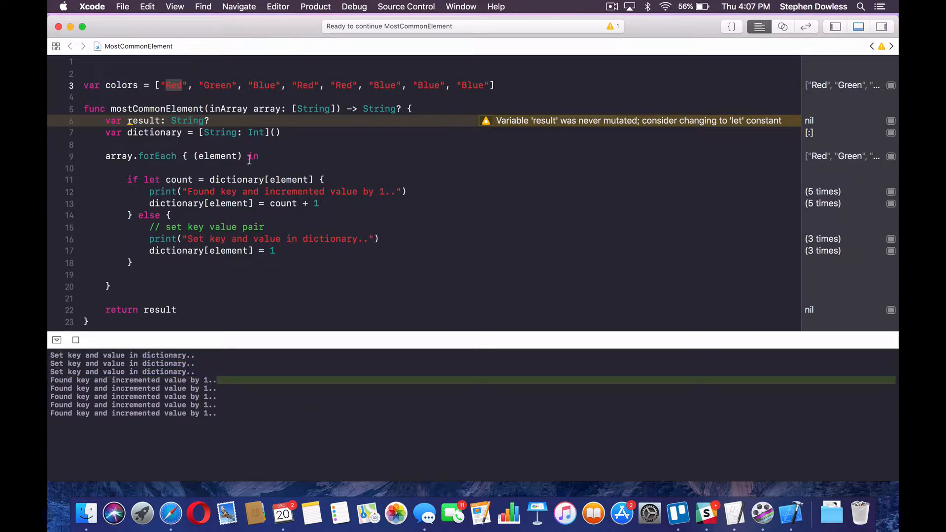
mouse_move(290, 179)
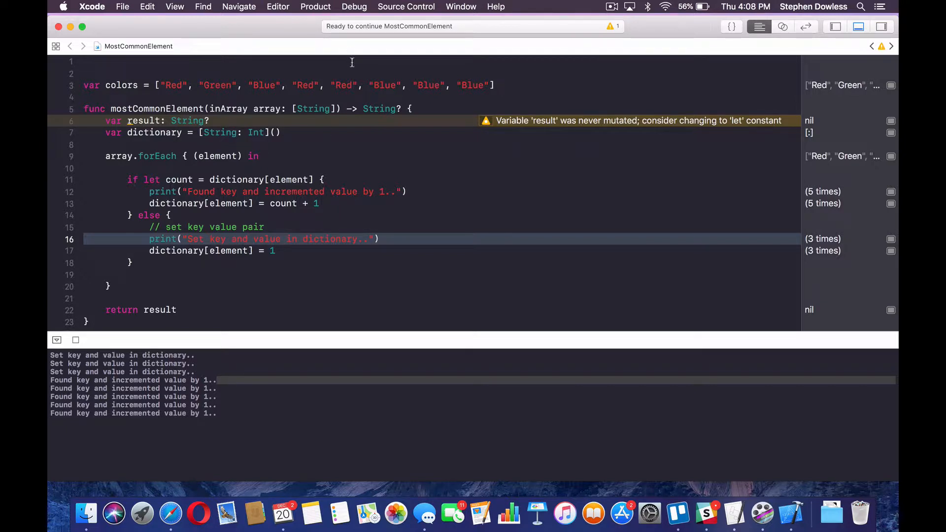
mouse_move(410, 220)
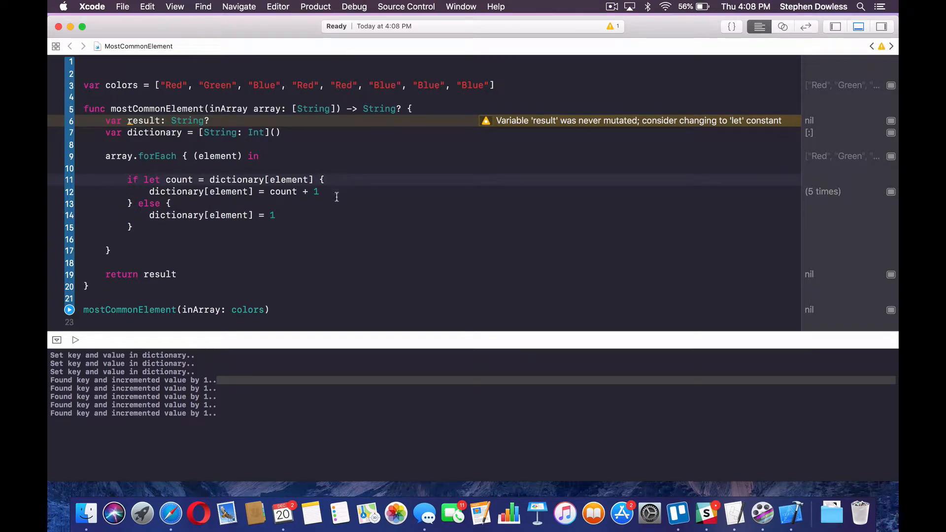
Write print("Color: \(element) Count is \(dictionary[element])") in the if branch.
text(pr)
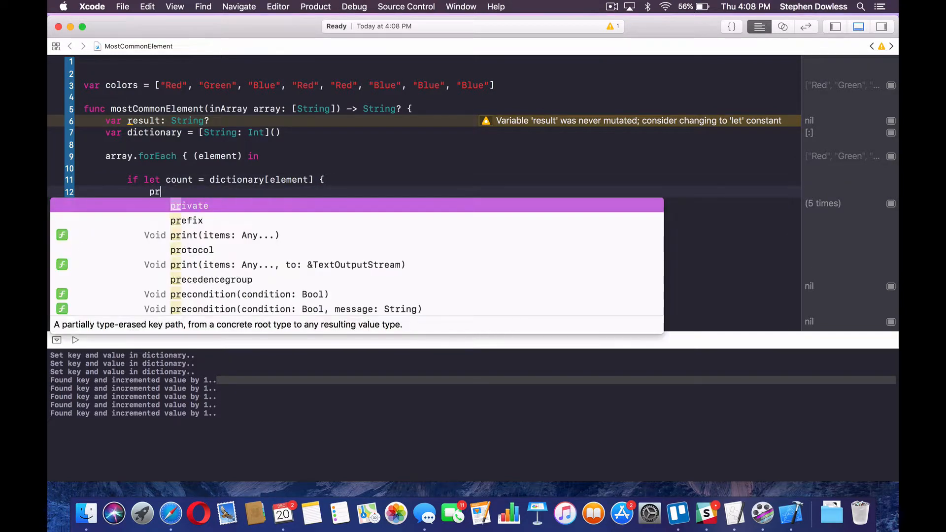
text(int(")
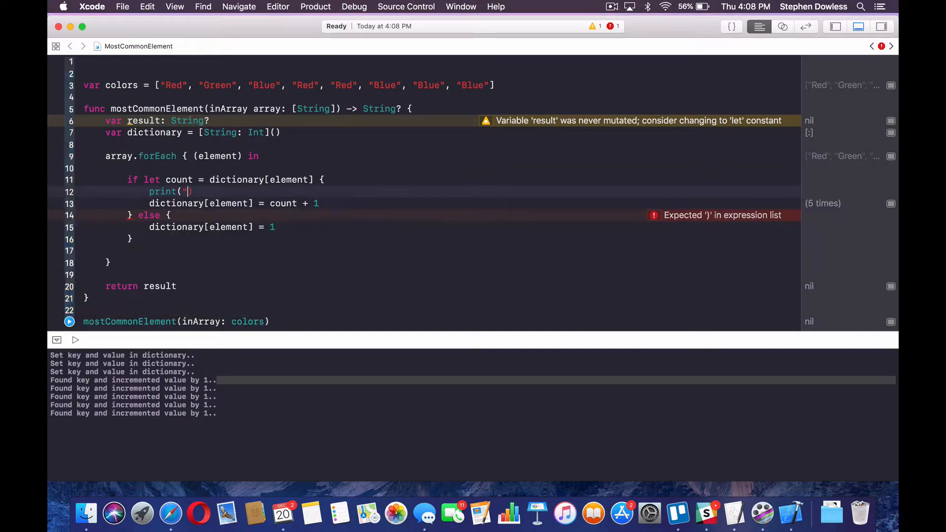
text(Color is)
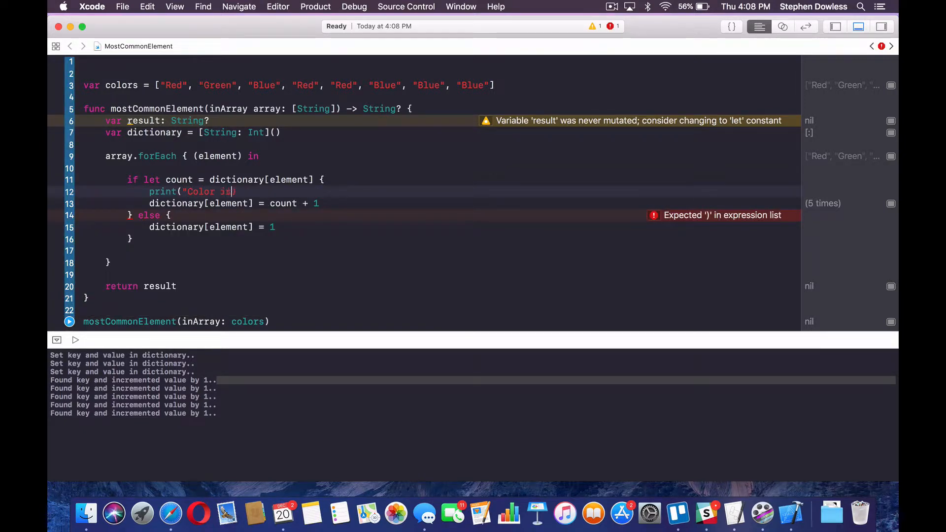
text(\(e))
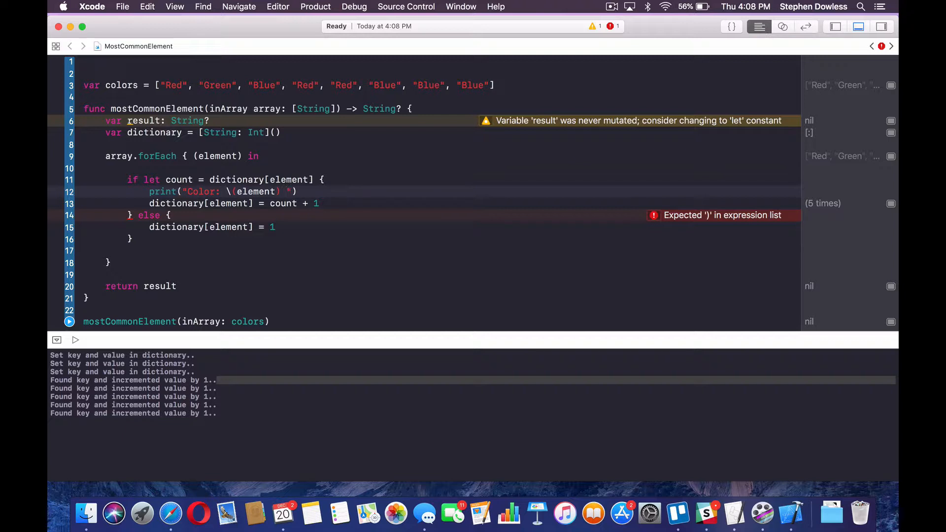
text(Count is \()
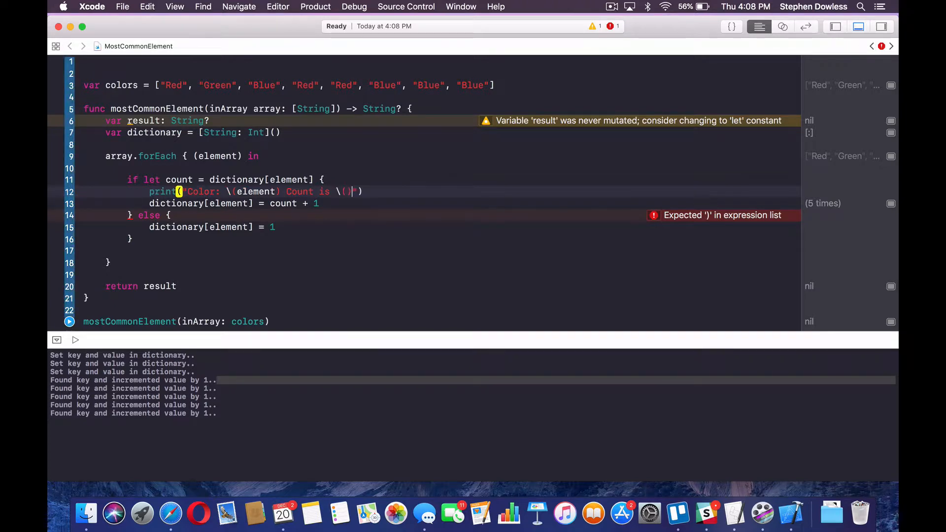
text(dictionary[element)
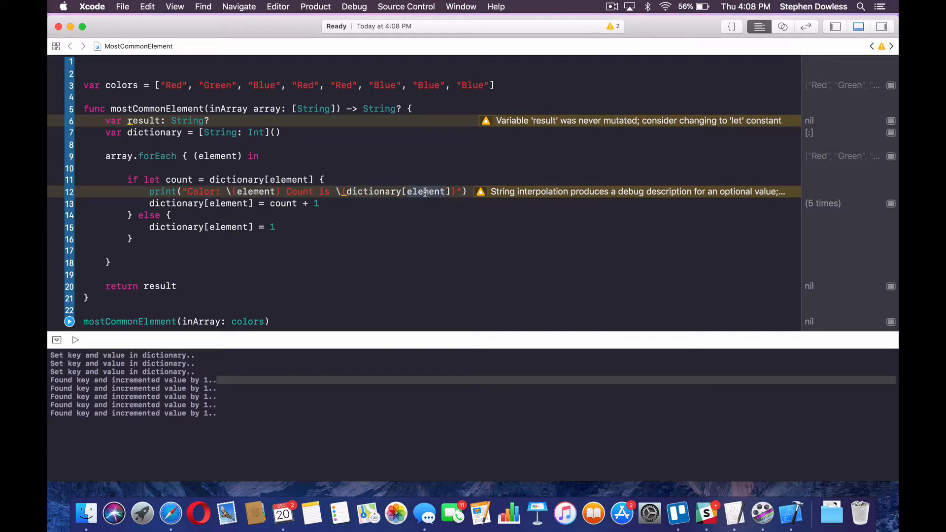
mouse_move(405, 157)
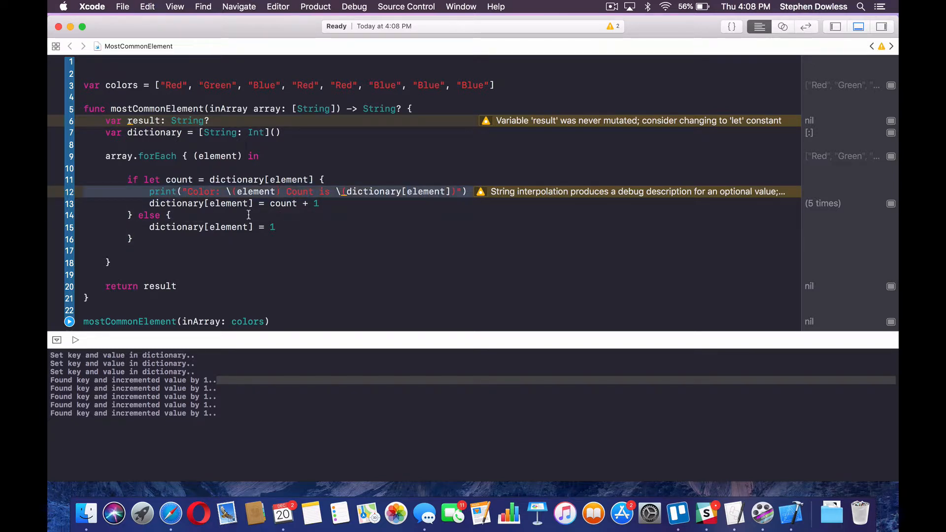
Add the same color-and-count print line in the else branch.
text(print("Color: \(element) Count is \(dictionary[element])"))
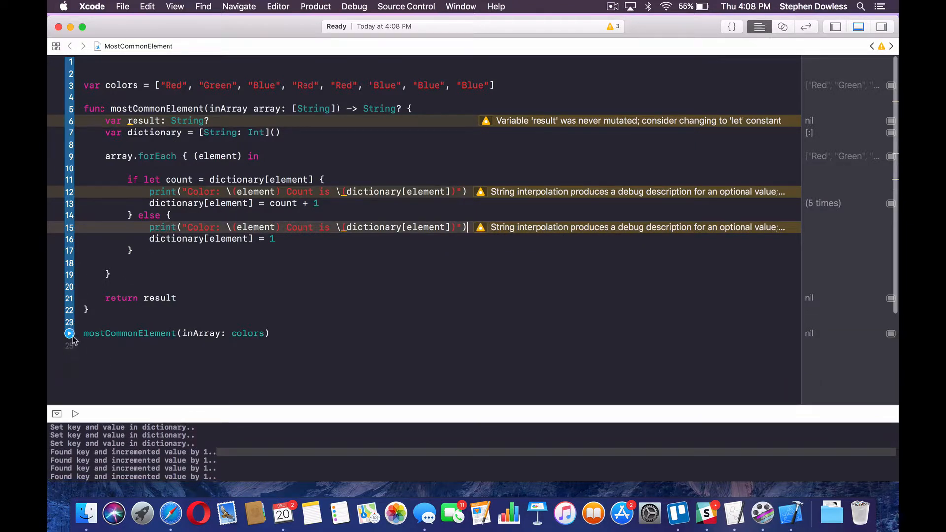
Run the color-count logging, move the print lines below the count updates, and rerun.
click(69, 333)
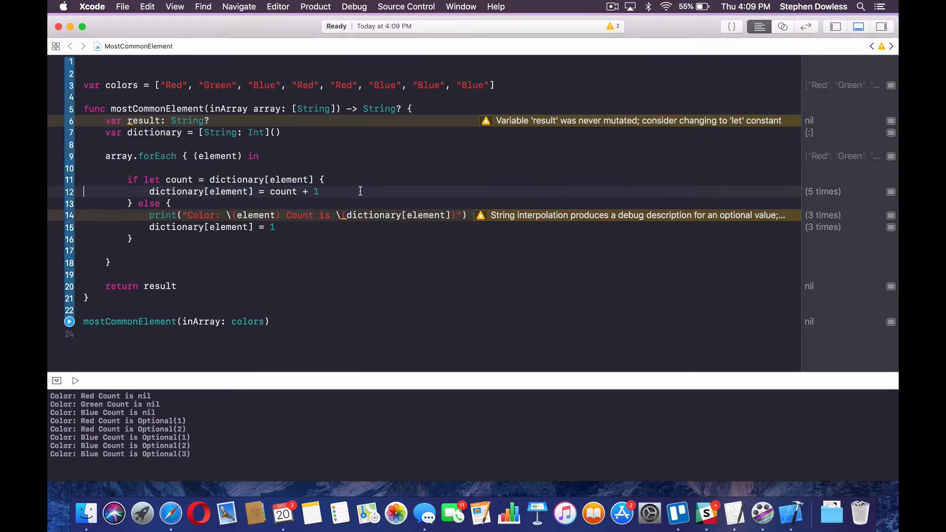
text(print("Color: \(element) Count is \(dictionary[element])"))
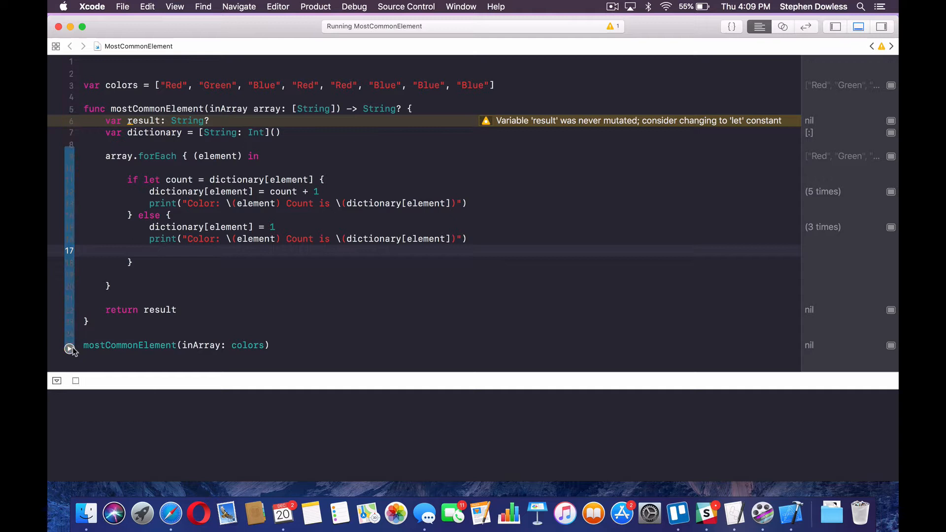
click(69, 349)
text(for)
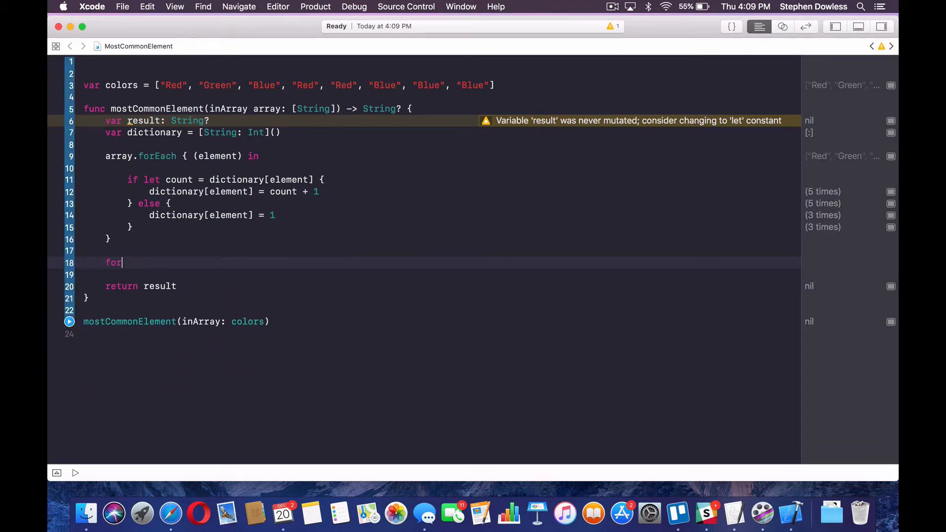
Add print(dictionary) after the forEach loop to show the finished color counts.
text(print()
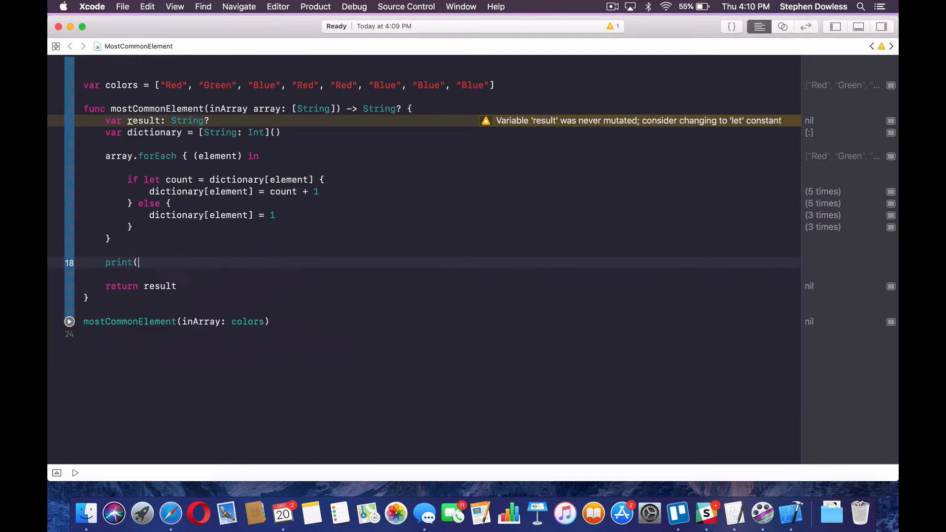
text(dictionary)
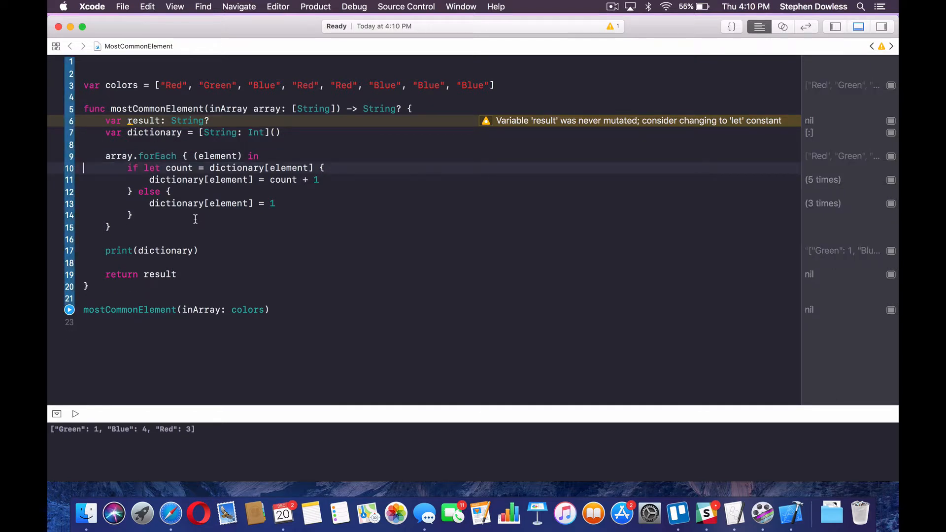
mouse_move(65, 418)
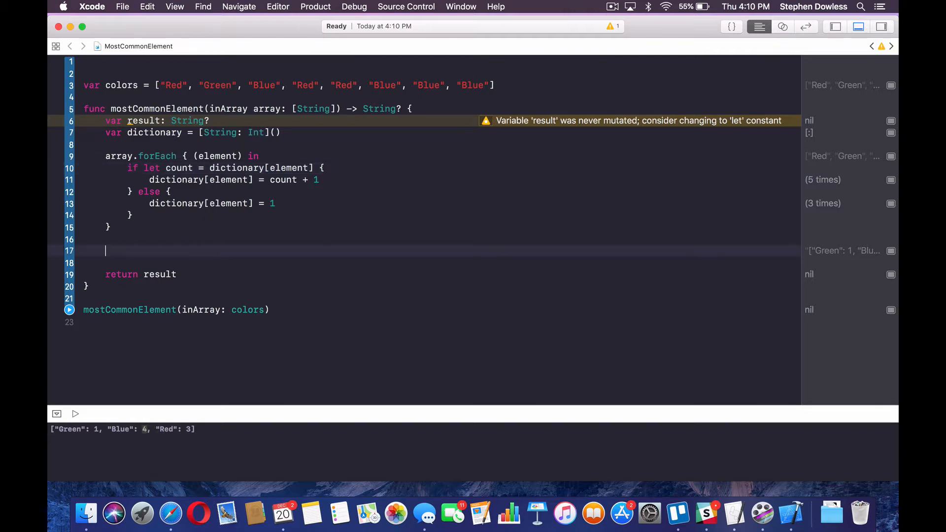
Declare var max and start a for (key, value) in dictionary loop.
text(var)
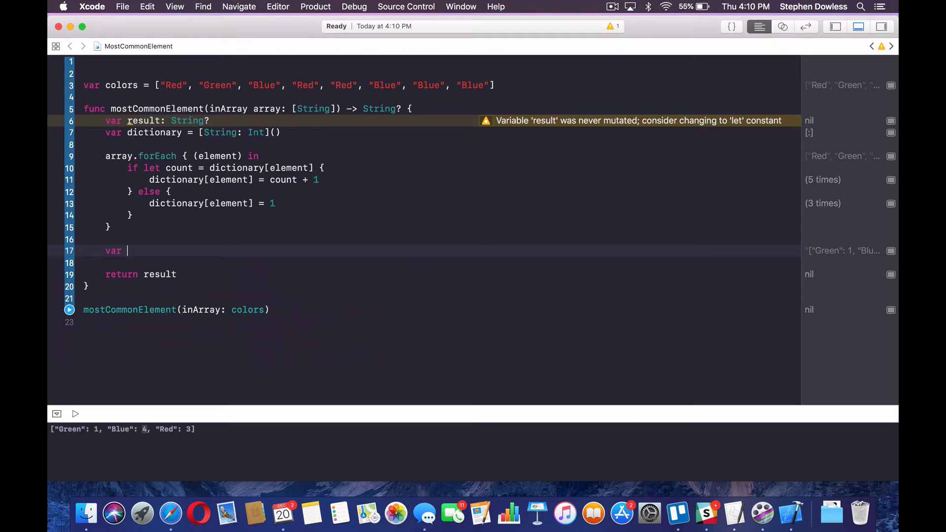
text(max = 0)
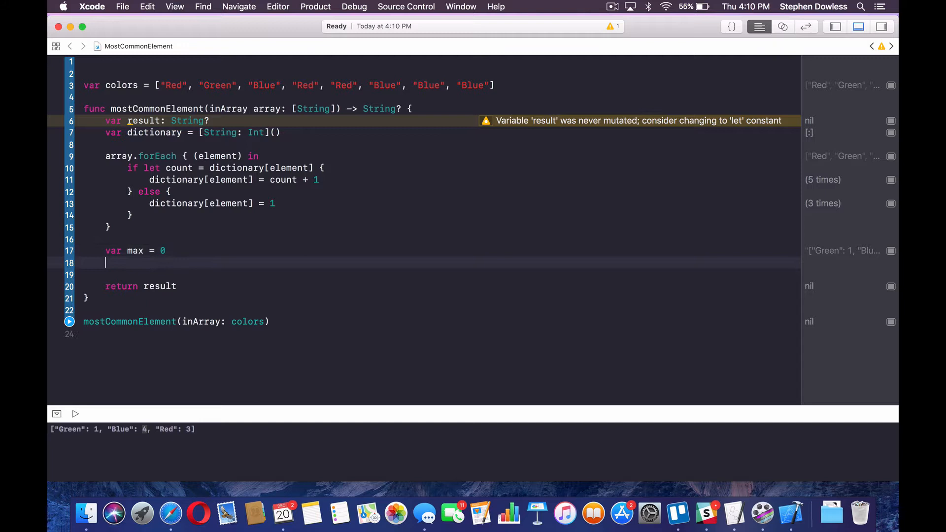
text(for()
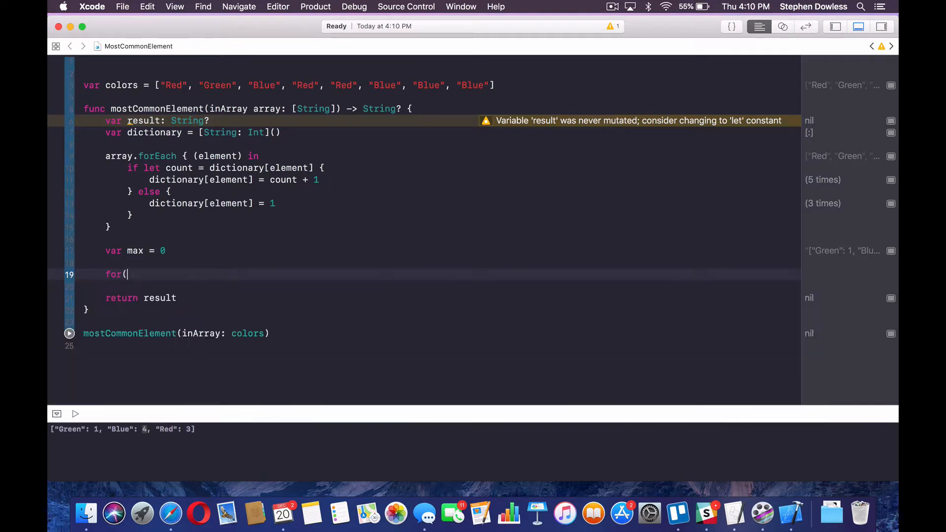
text(key, value) in dictionary {)
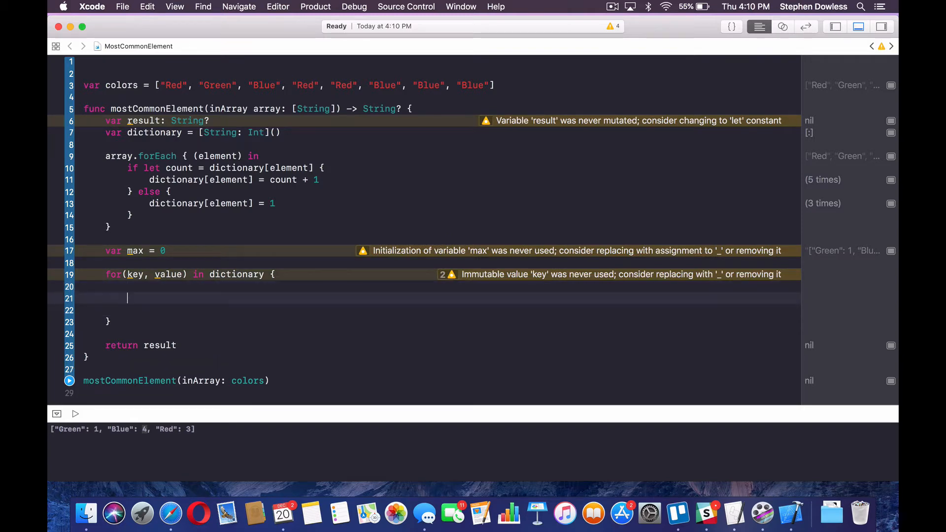
Inside the loop, when value > max set max = value and result = key.
text(if)
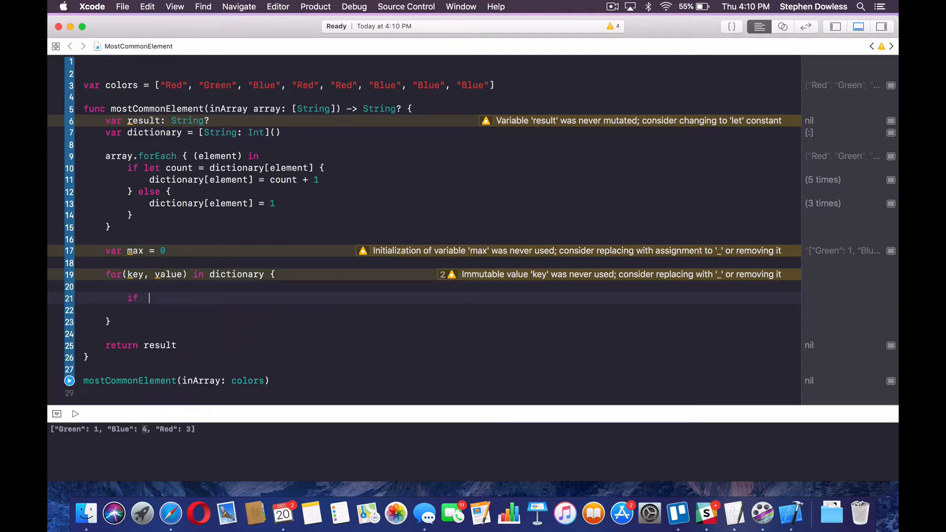
text(value >)
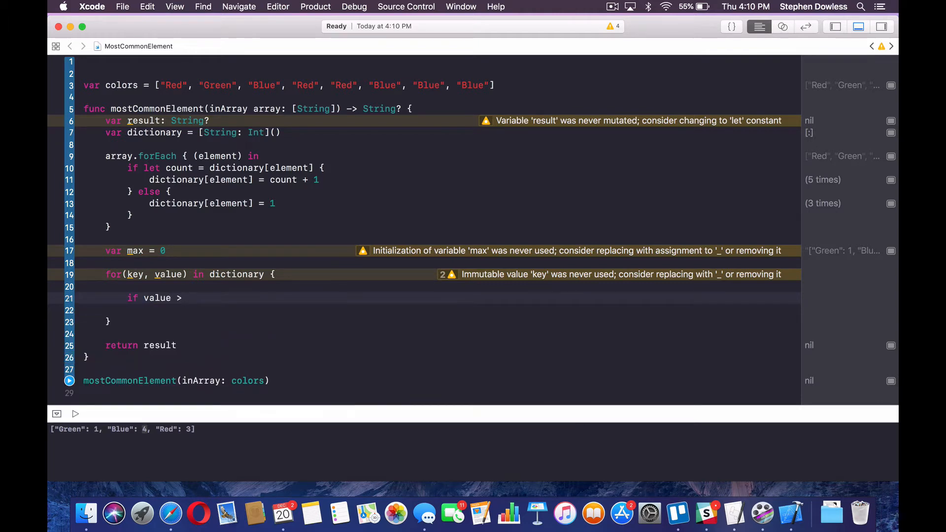
text(max {)
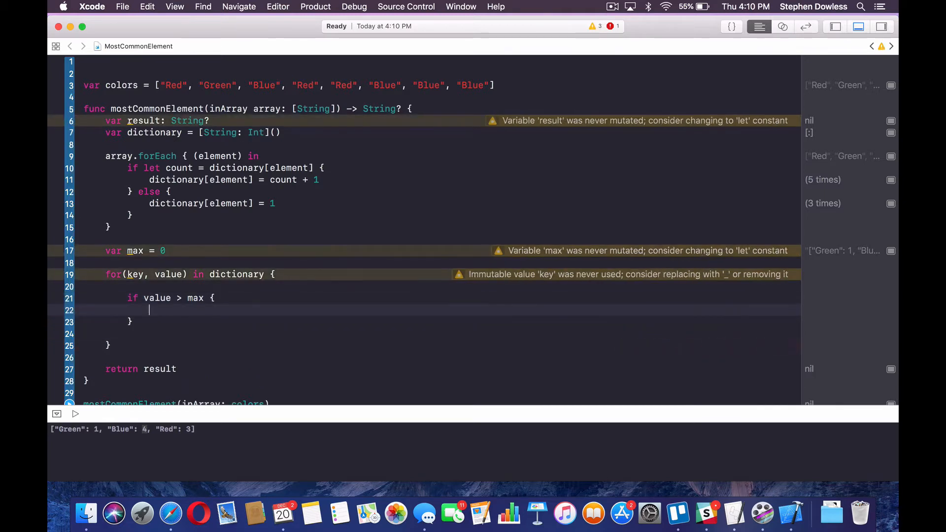
text(max = value)
text(res)
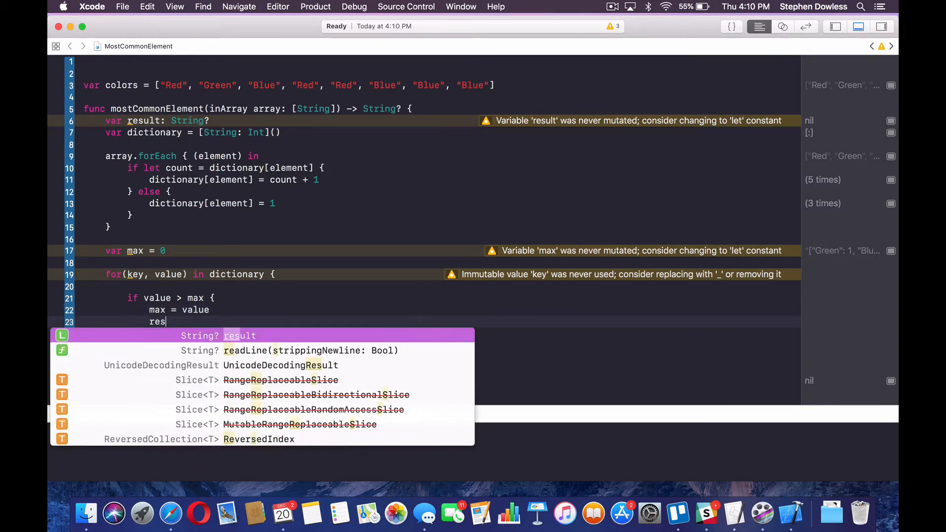
text(ult = key)
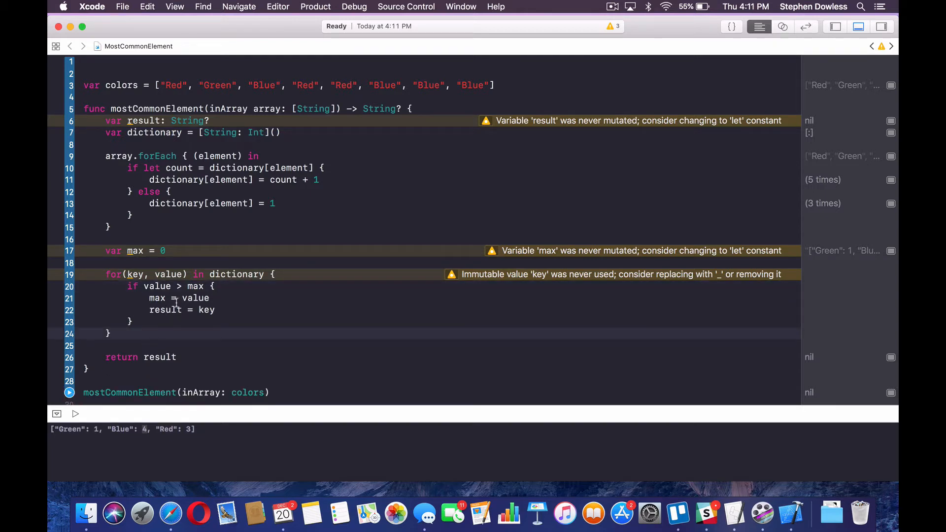
Run to get Blue returned, then add print(dictionary) above the max loop and rerun.
click(69, 392)
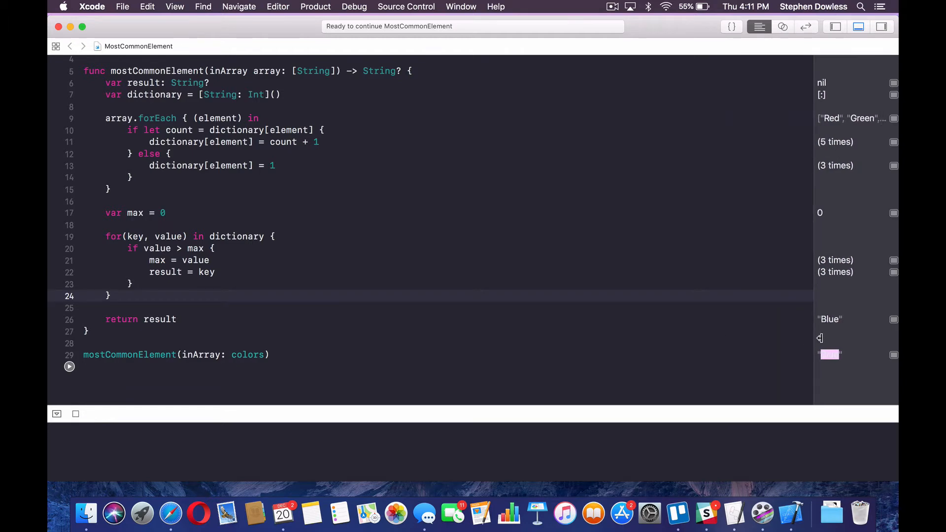
mouse_move(306, 220)
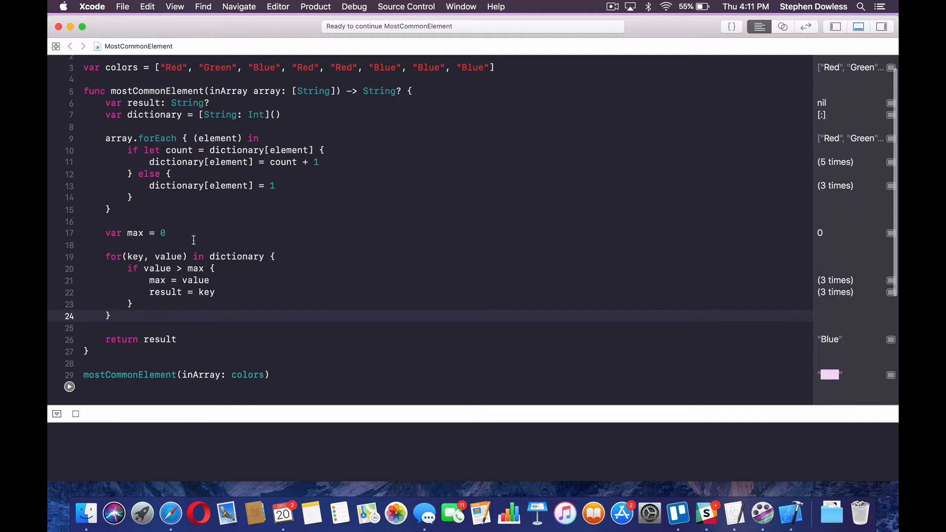
text(p)
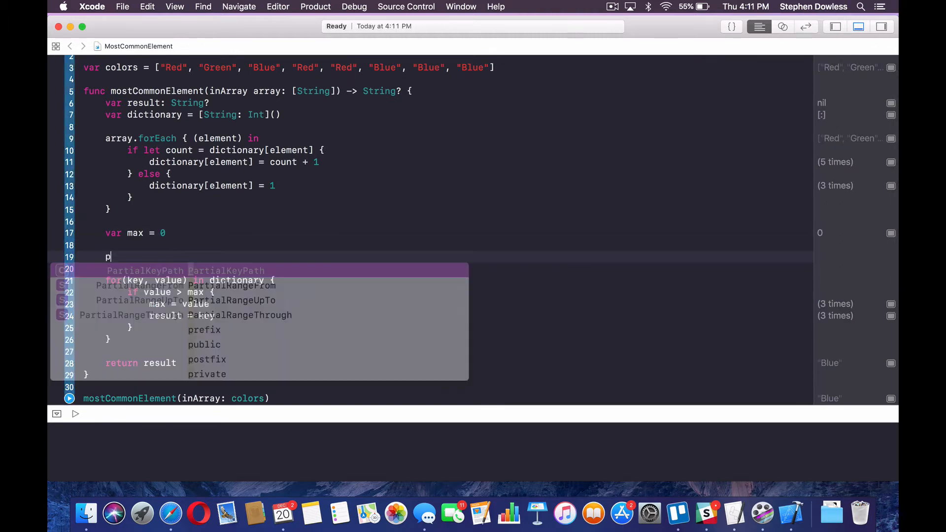
text(rint(dictionary))
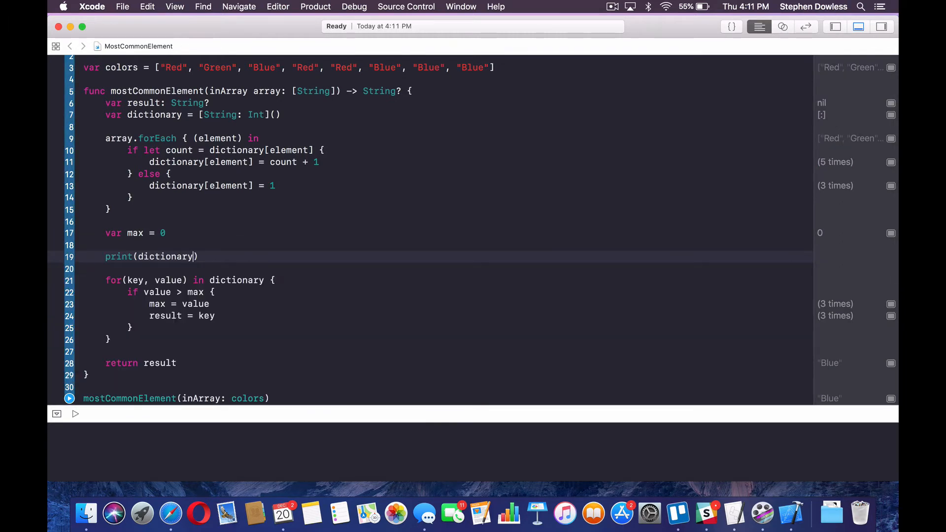
scroll(down, 3)
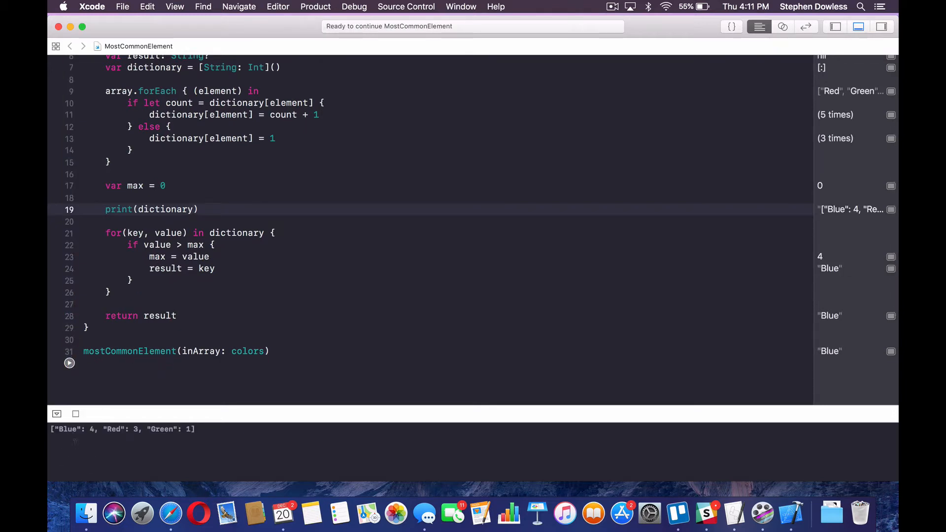
double_click(169, 233)
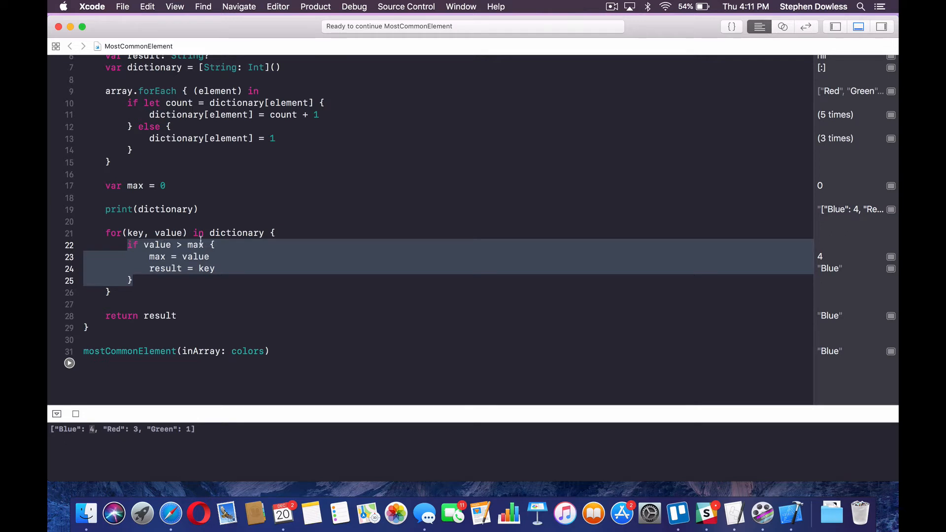
click(158, 256)
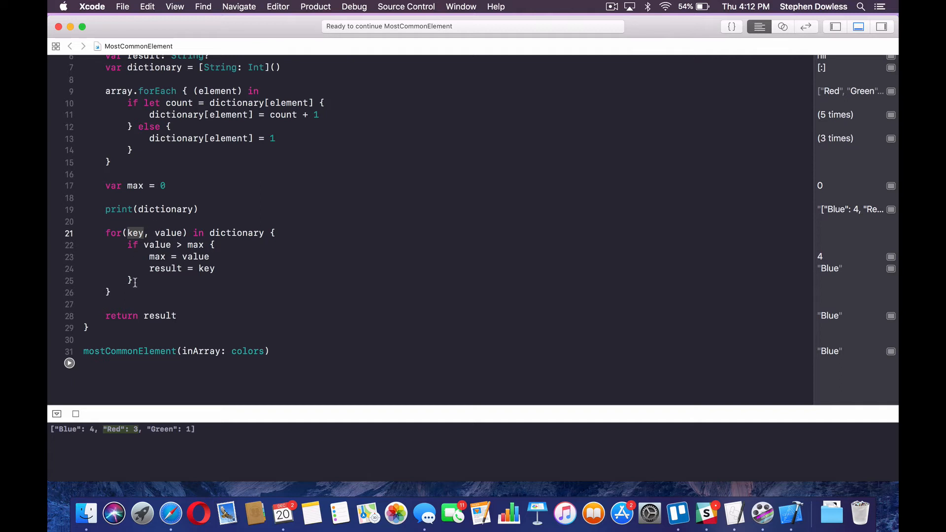
drag(127, 244, 132, 281)
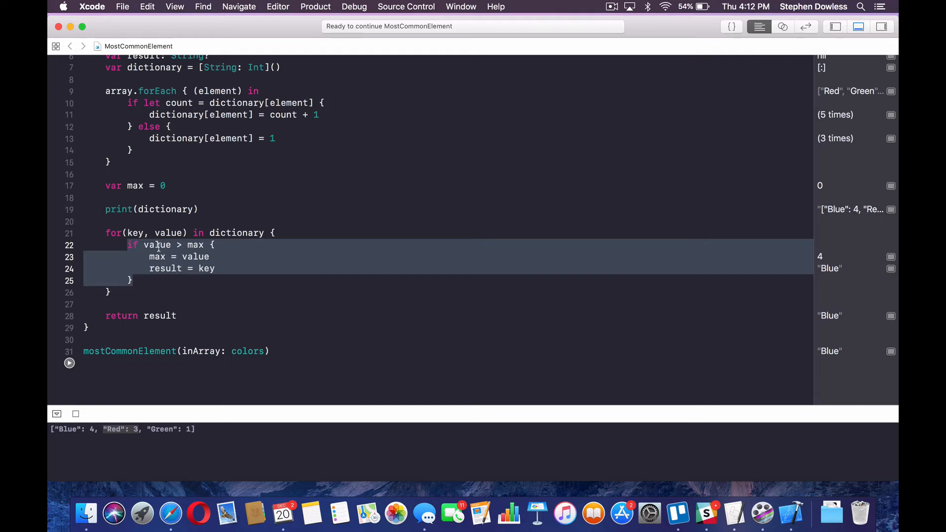
click(214, 268)
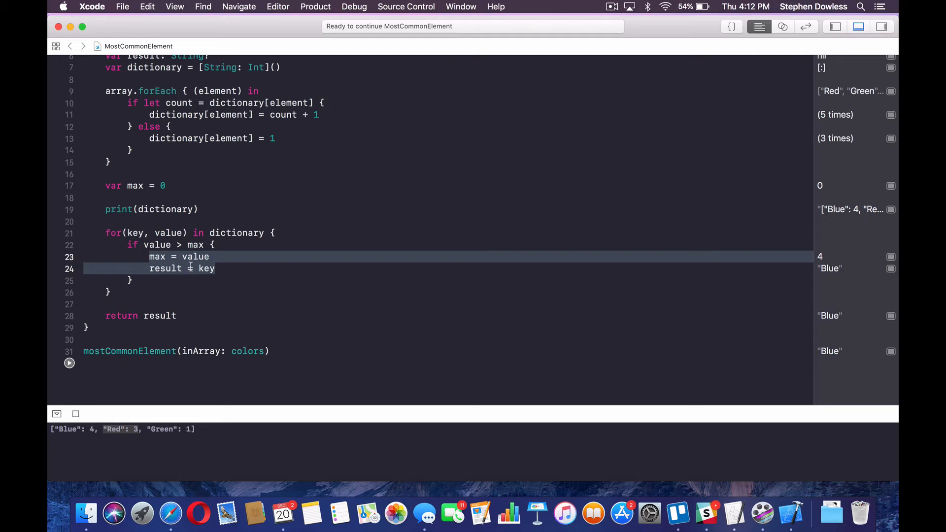
click(217, 268)
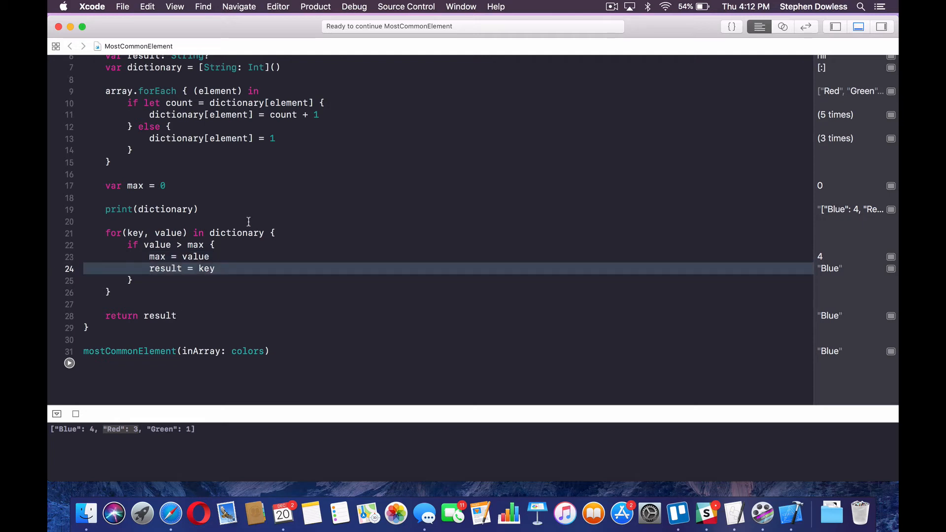
mouse_move(171, 314)
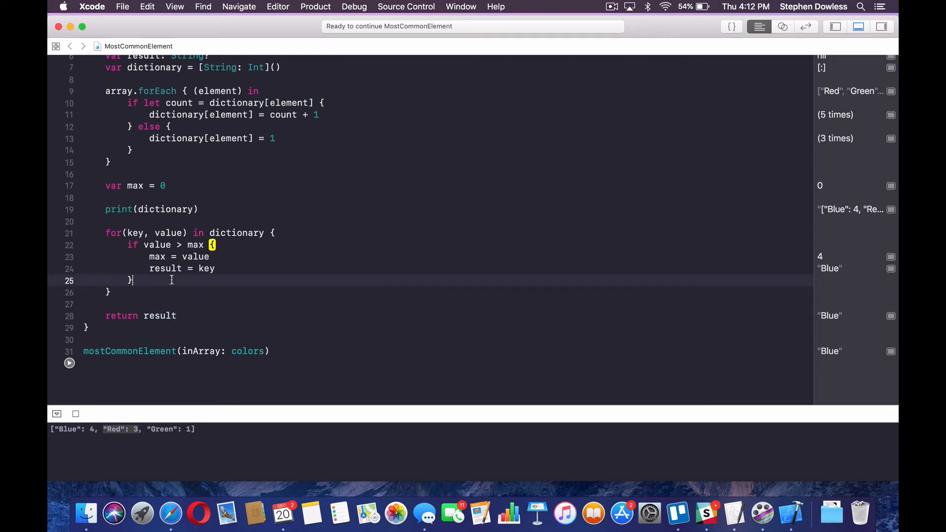
Add an else branch printing "Not max value" and run to see it in the console.
text(else {)
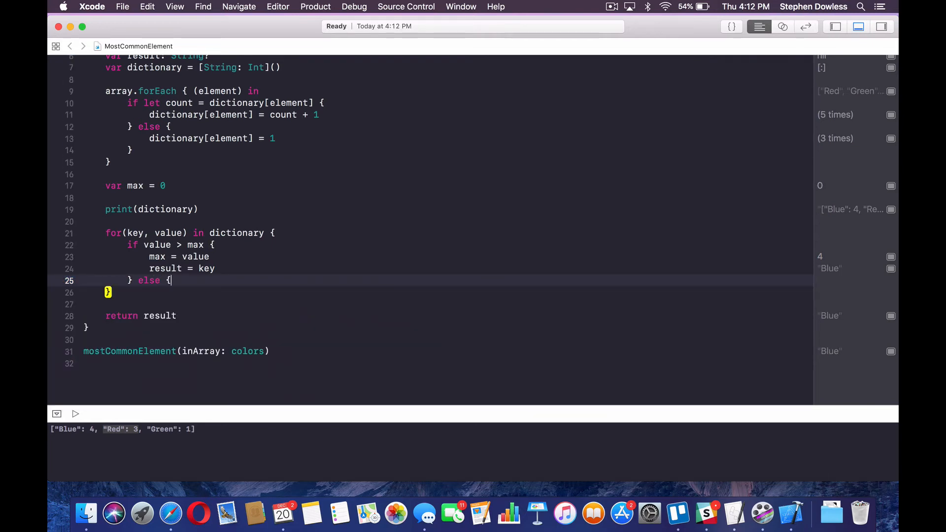
text(print()
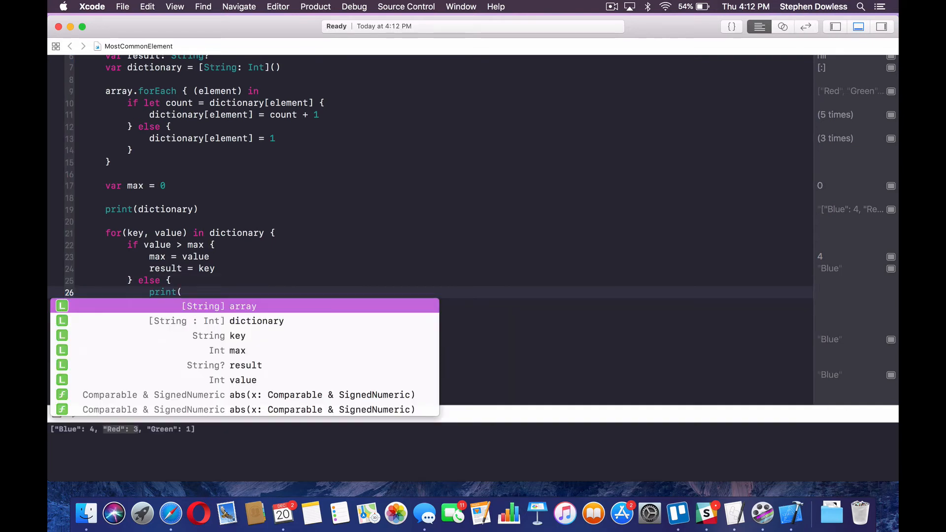
text("Not max value)
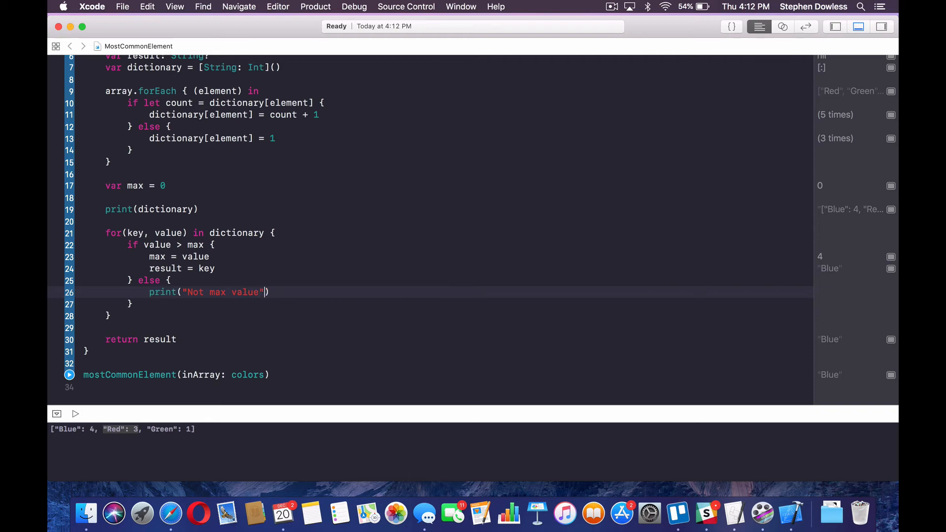
click(69, 374)
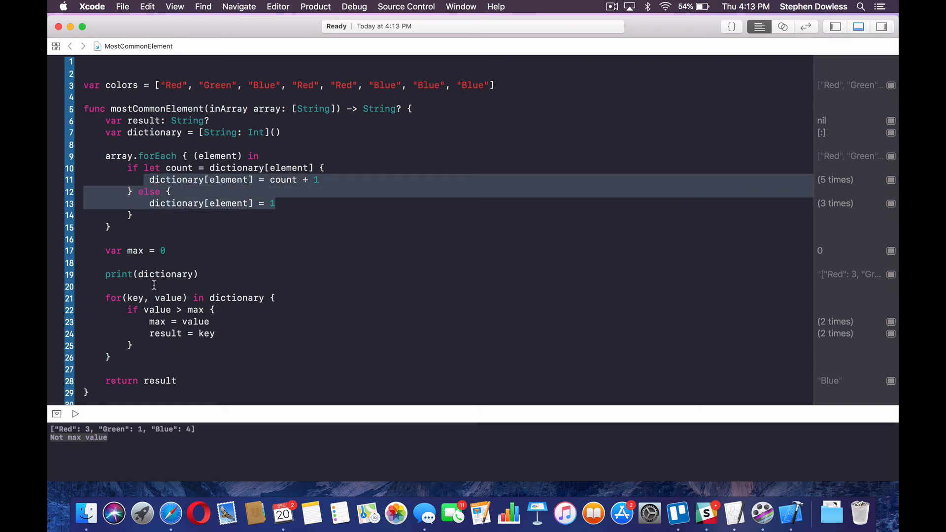
scroll(down, 3)
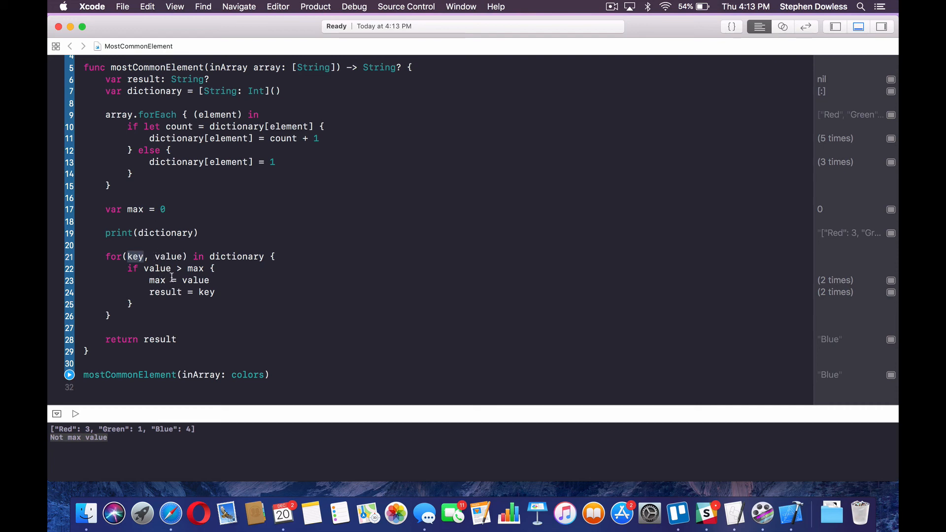
double_click(122, 339)
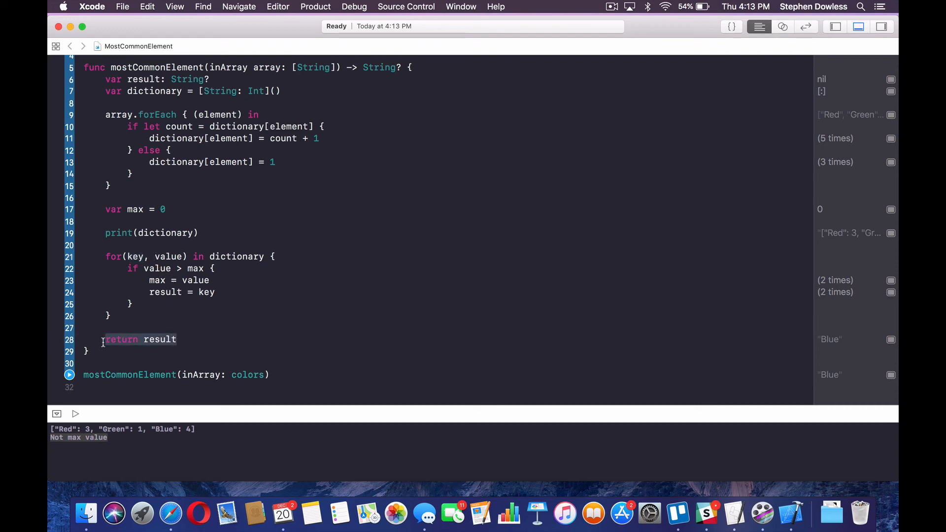
double_click(123, 339)
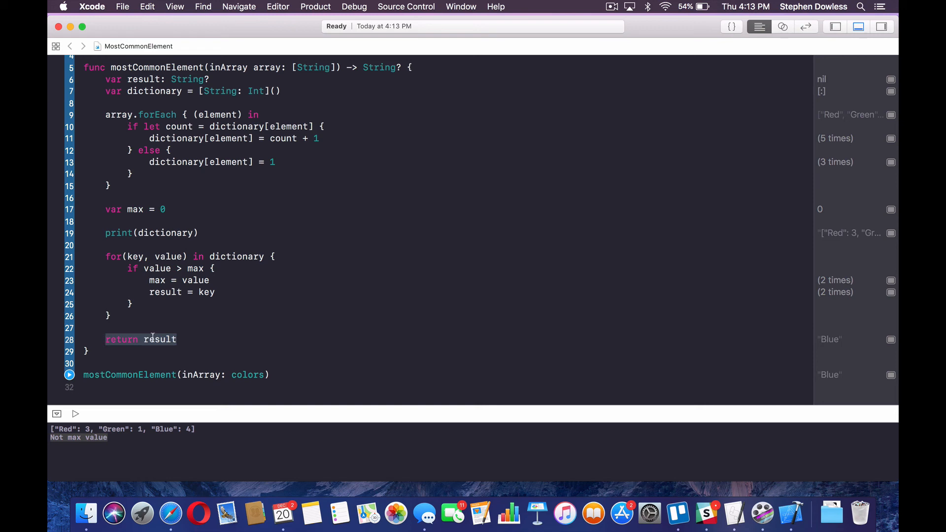